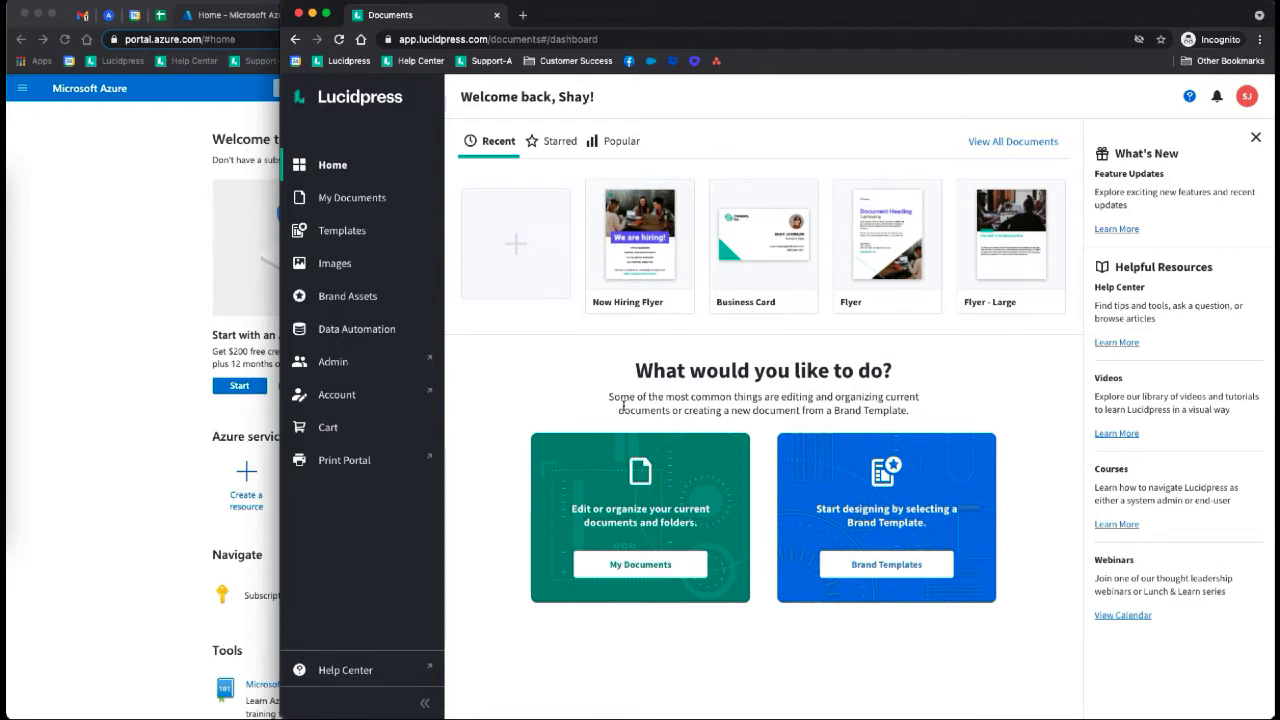
pyautogui.moveTo(625, 406)
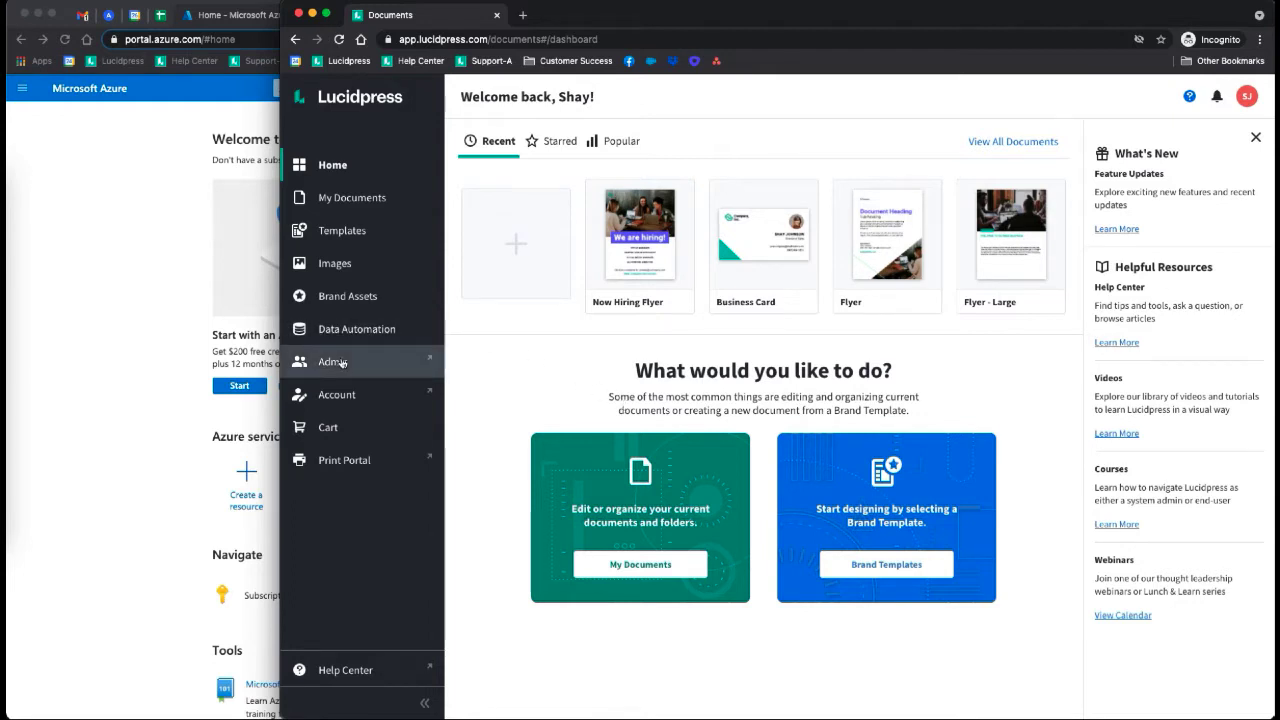
# - Open the team Admin page from the Lucidpress sidebar
pyautogui.click(332, 361)
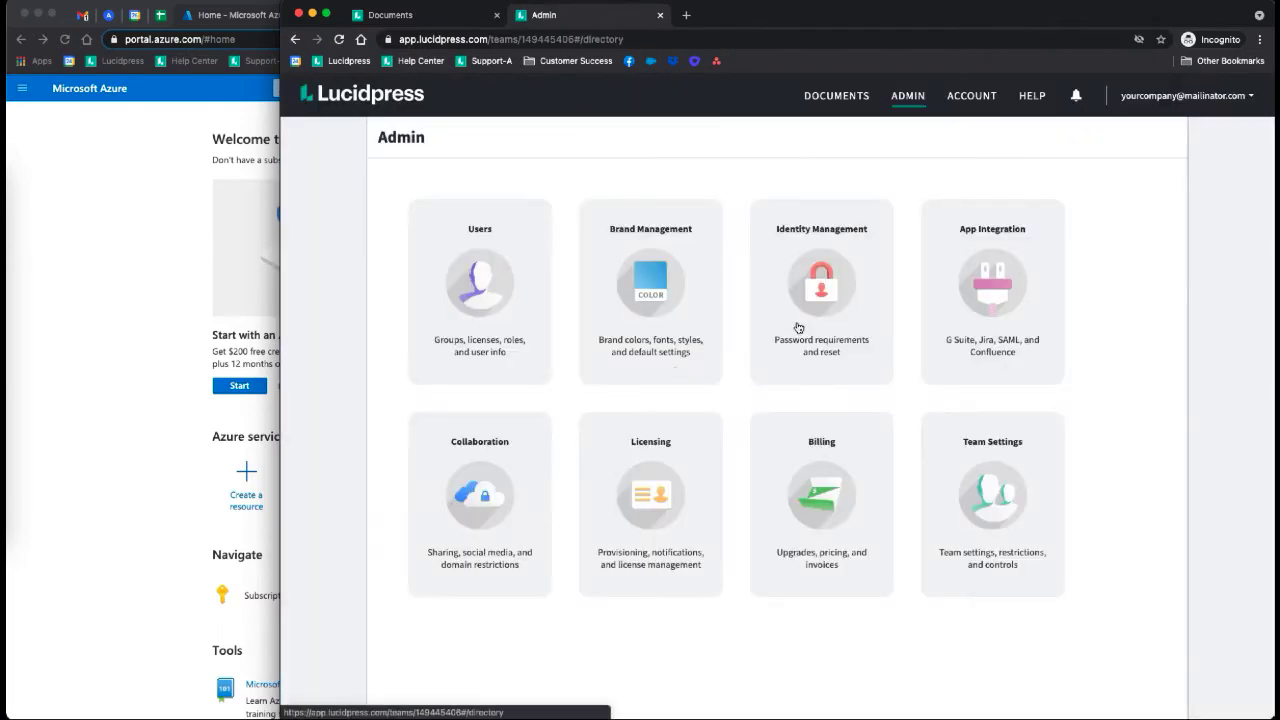
# - Open Identity Management to view the User Sign In settings with SAML as default
pyautogui.click(821, 290)
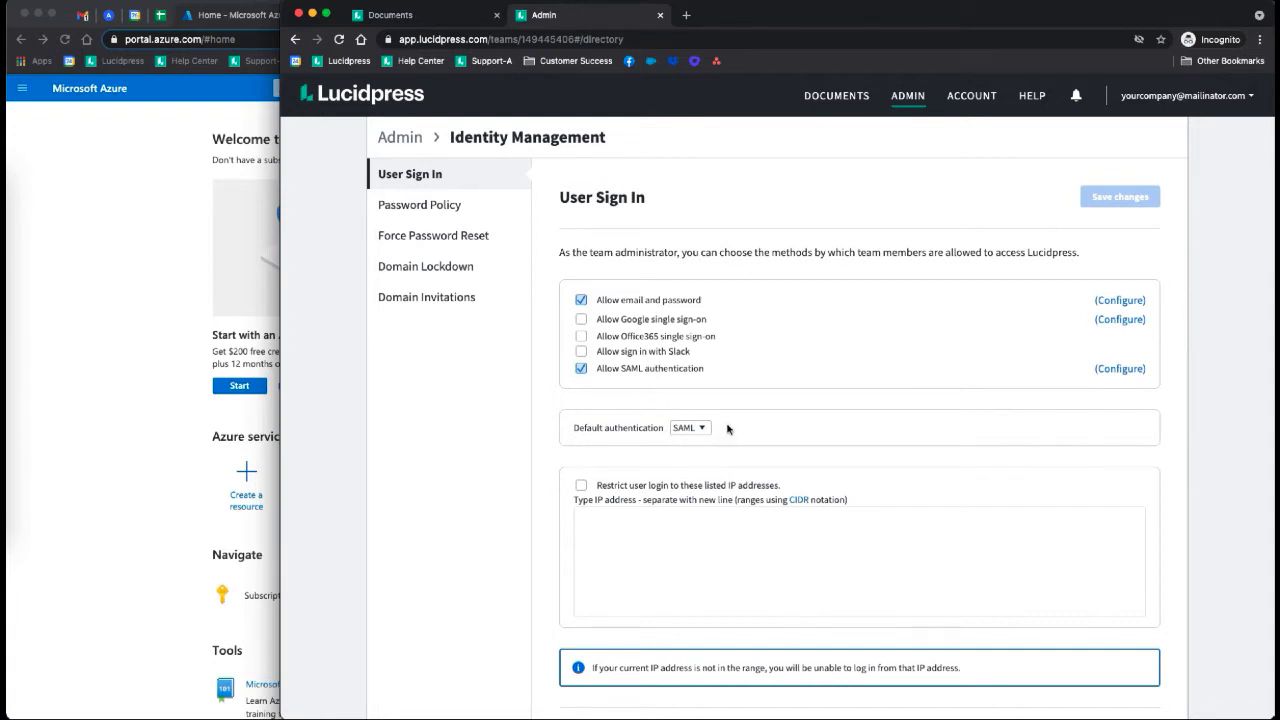
pyautogui.moveTo(1120, 368)
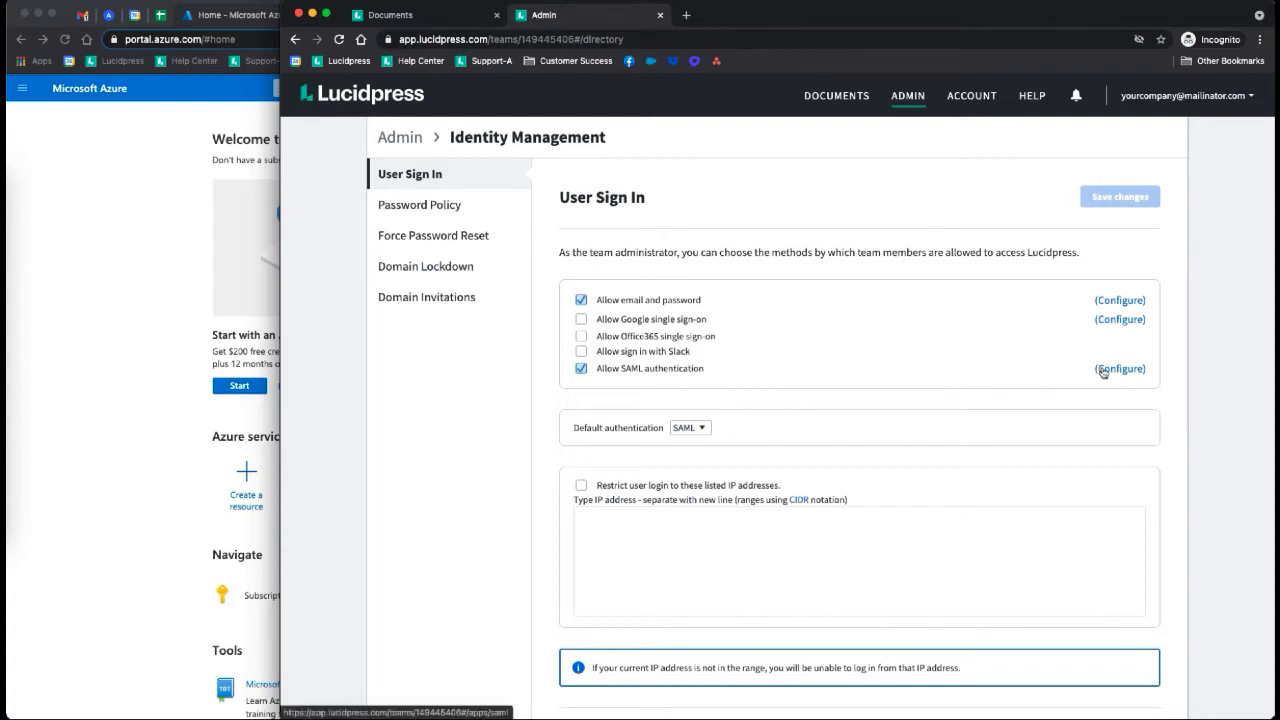
# - Open the SAML configuration and check the sign-in domain and existing identity provider
pyautogui.click(1119, 368)
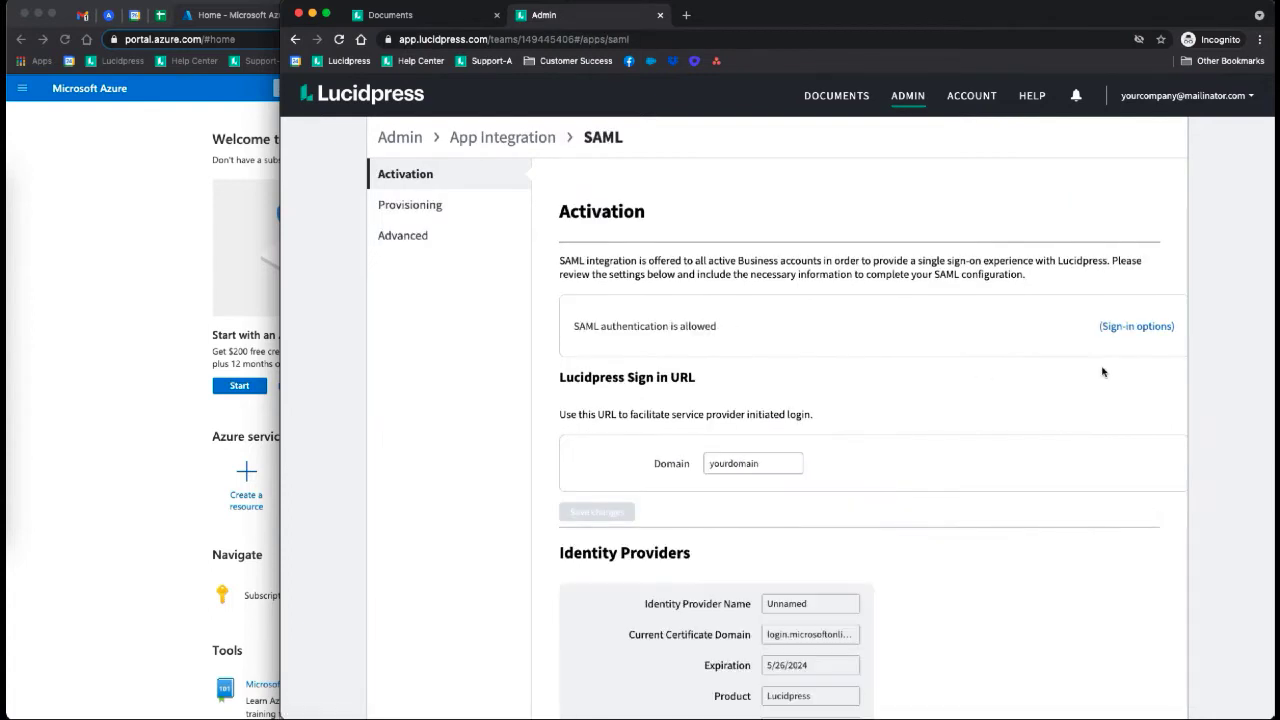
pyautogui.scroll(-3)
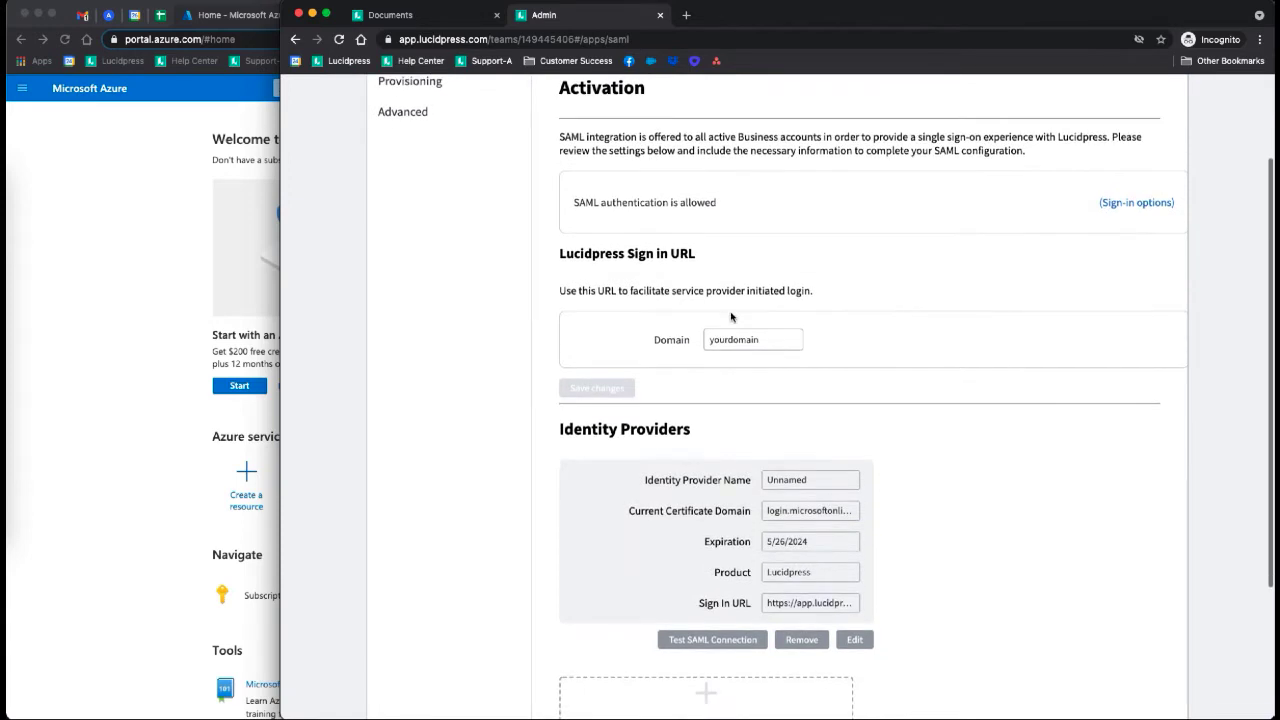
pyautogui.click(753, 339)
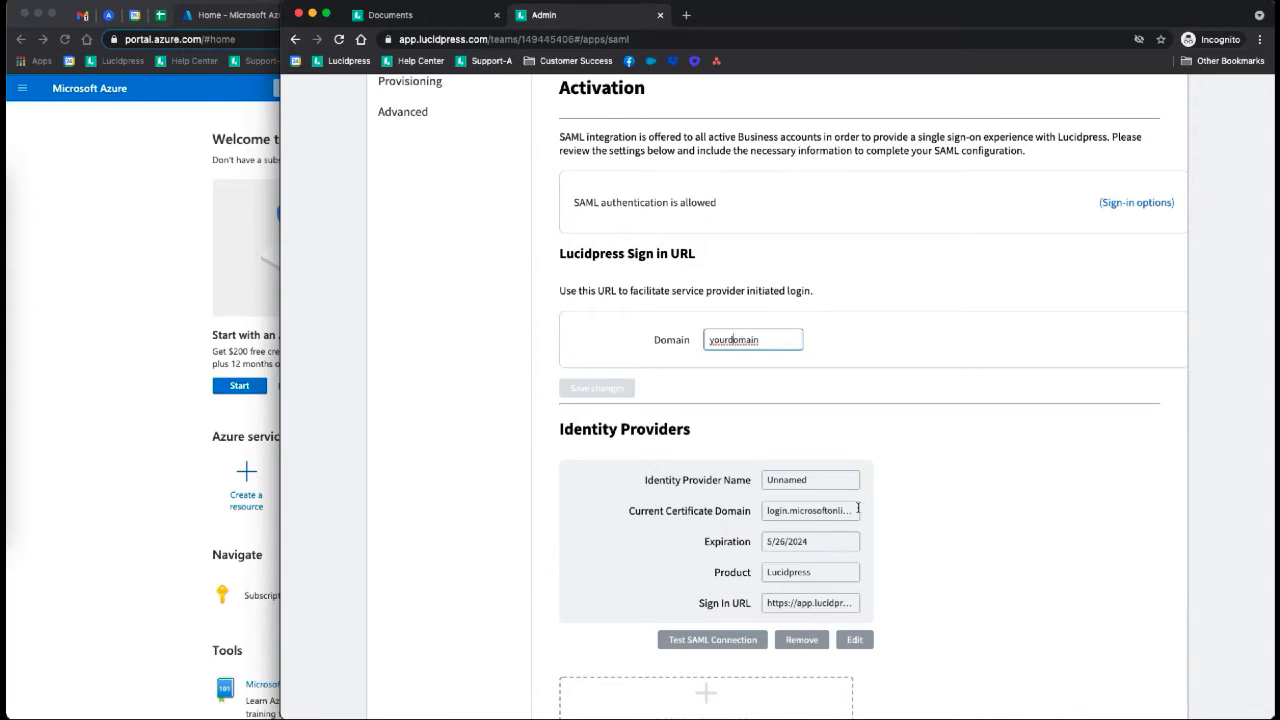
pyautogui.moveTo(155, 350)
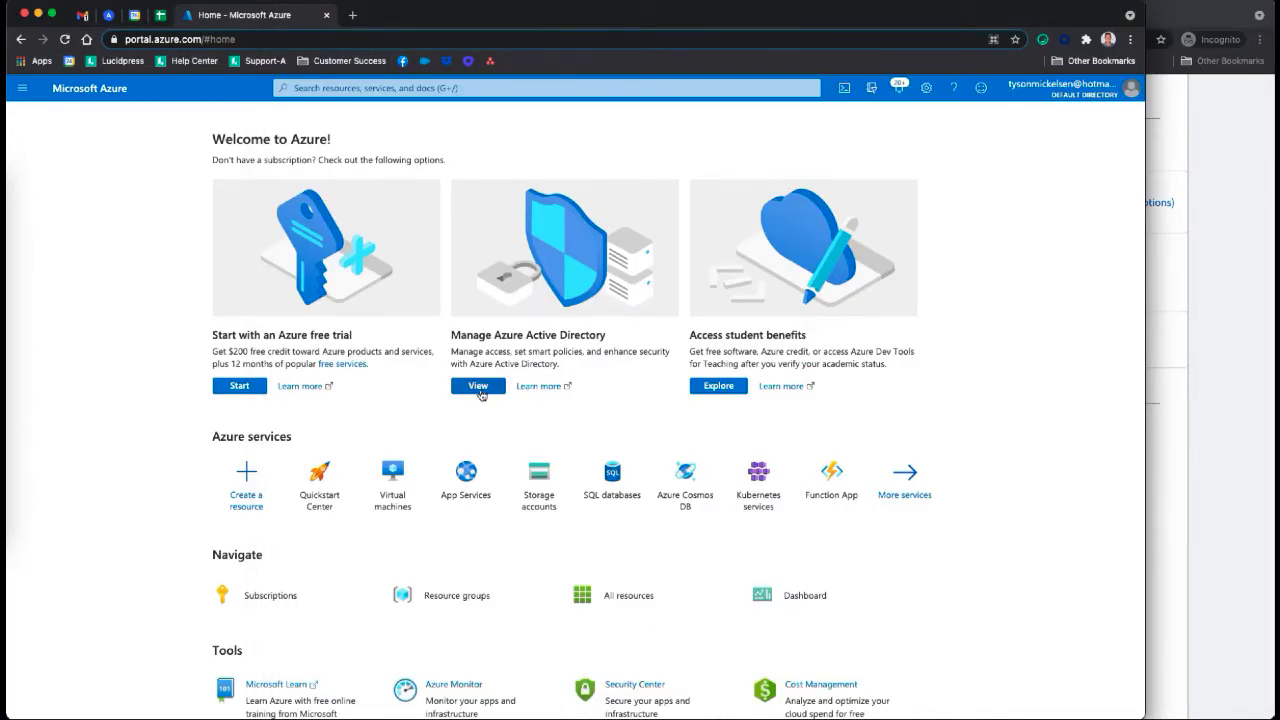
# - Go to Azure AD's enterprise applications and start adding a new application from the gallery
pyautogui.click(477, 386)
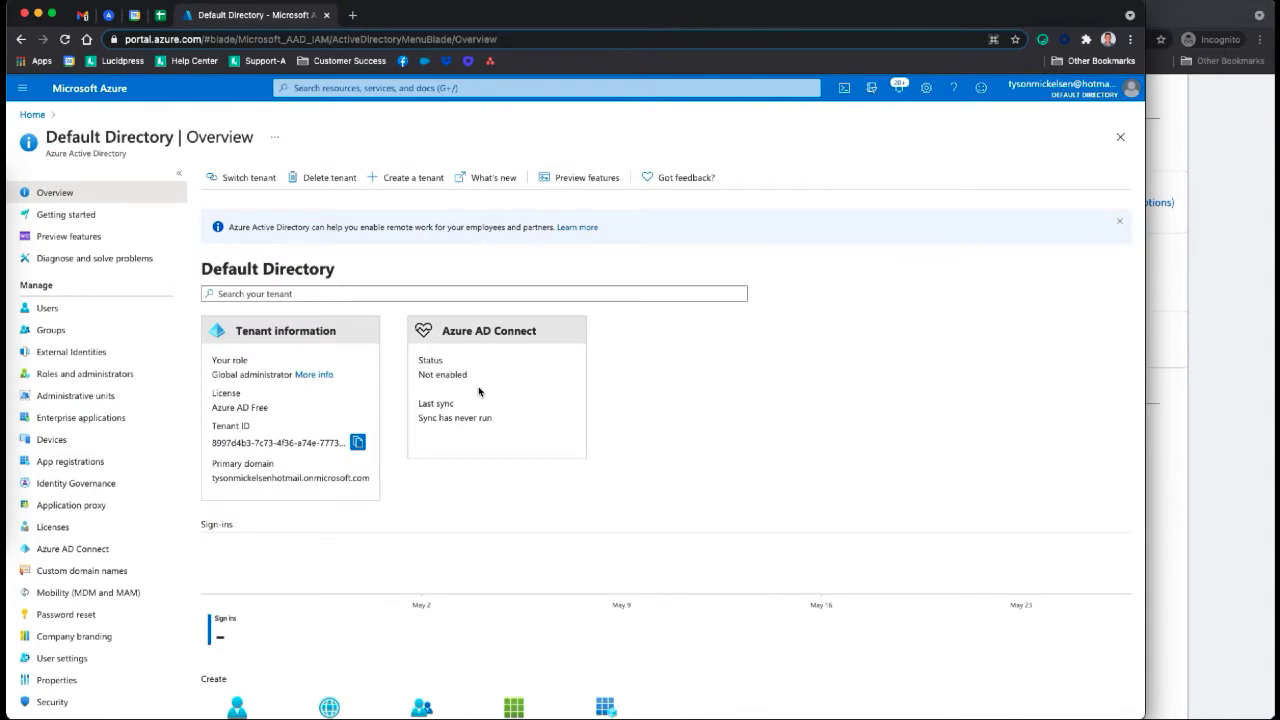
pyautogui.click(81, 417)
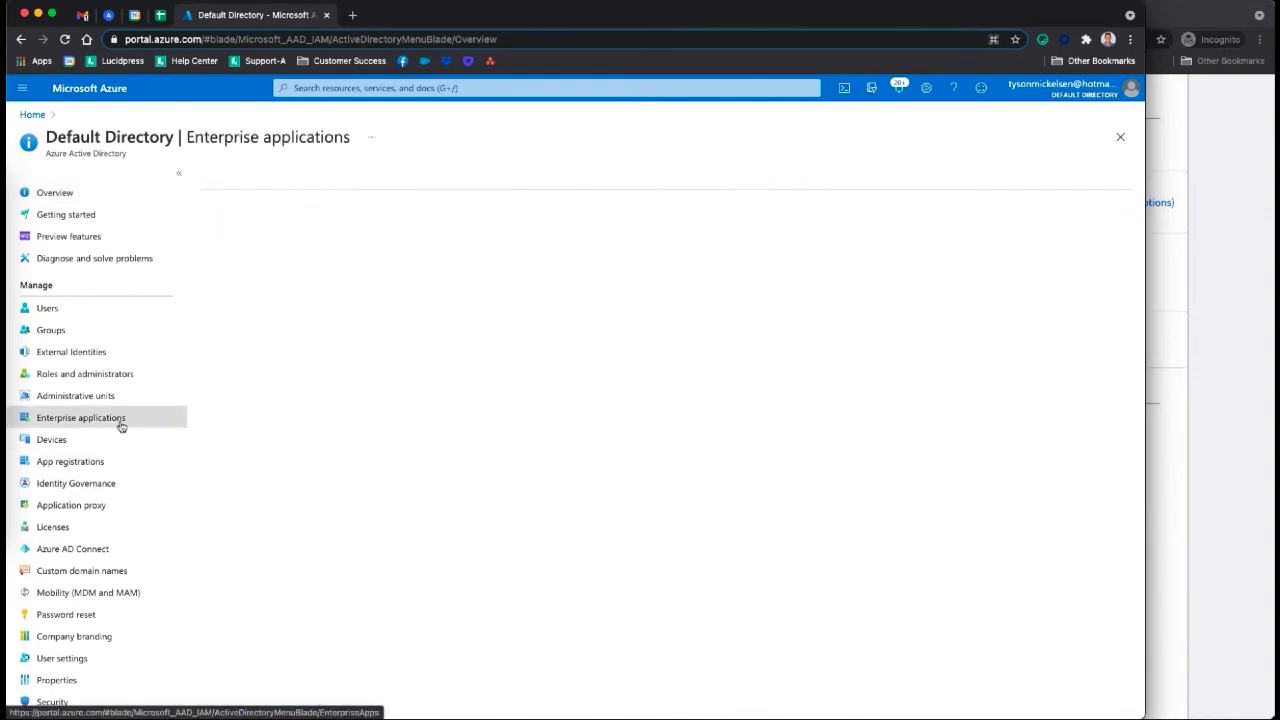
pyautogui.click(80, 417)
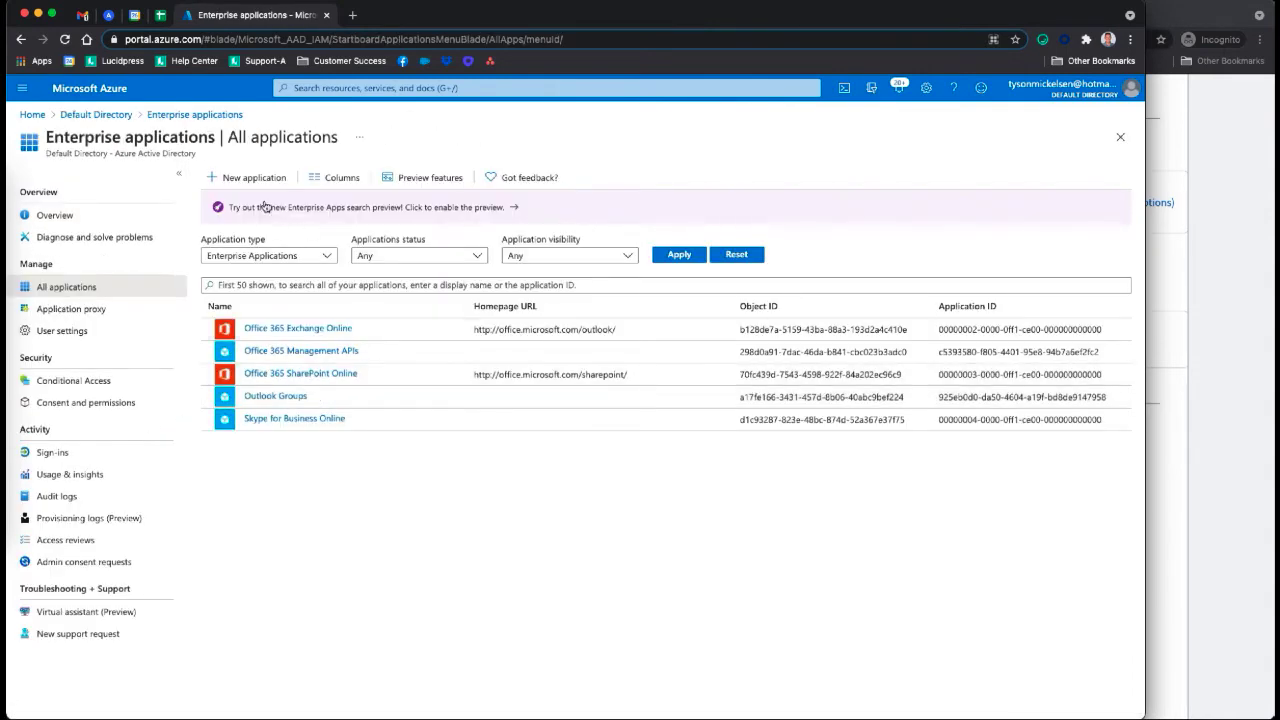
pyautogui.click(246, 177)
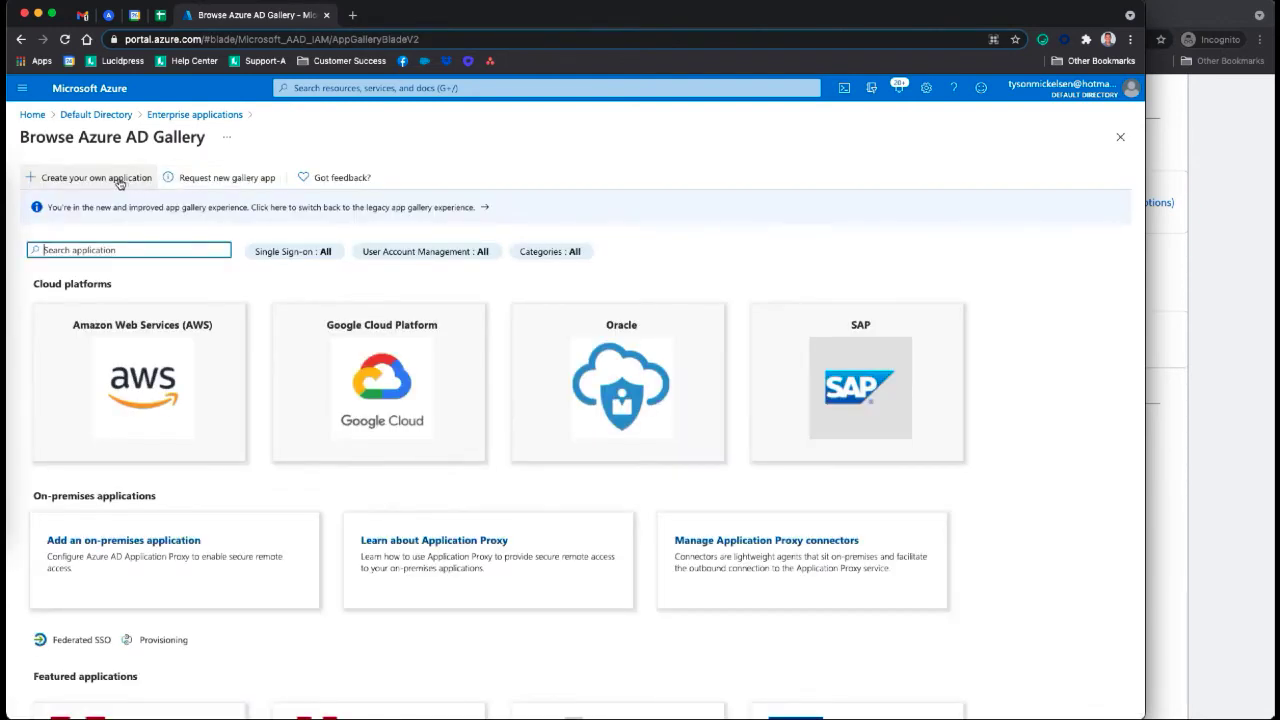
# - Create your own non-gallery application named Lucidpress
pyautogui.click(95, 177)
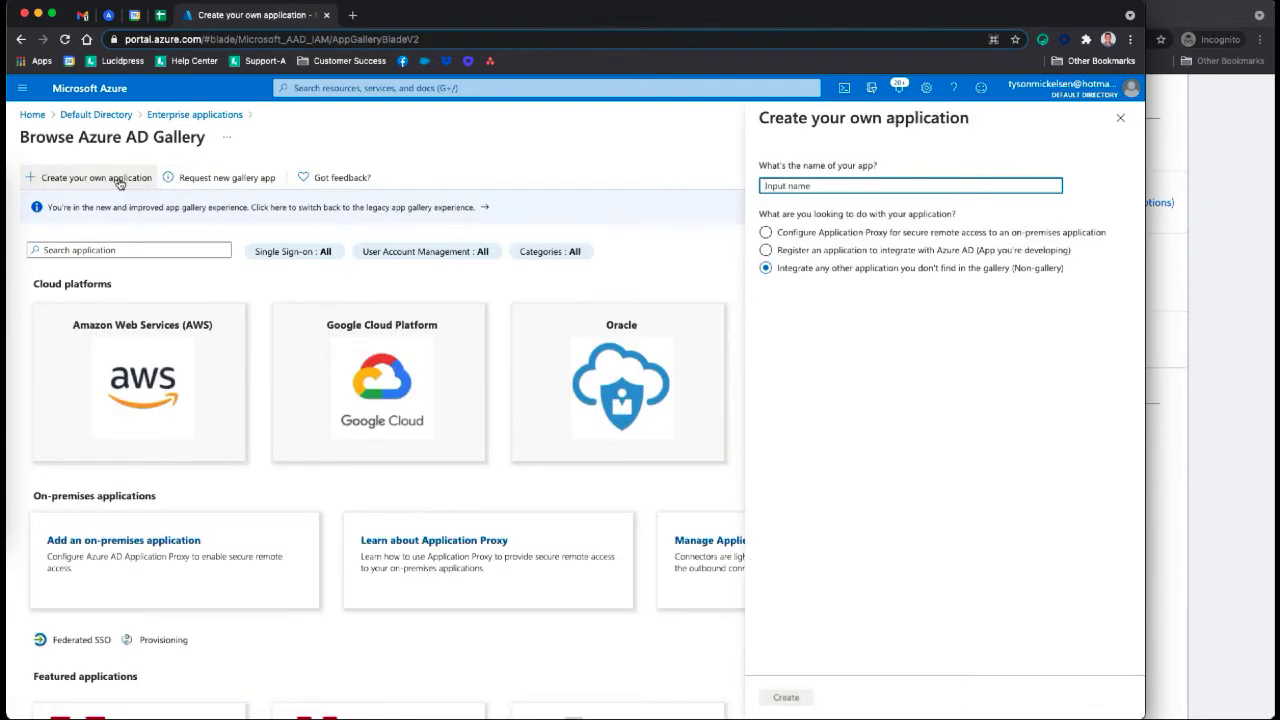
pyautogui.write('Lucidpress')
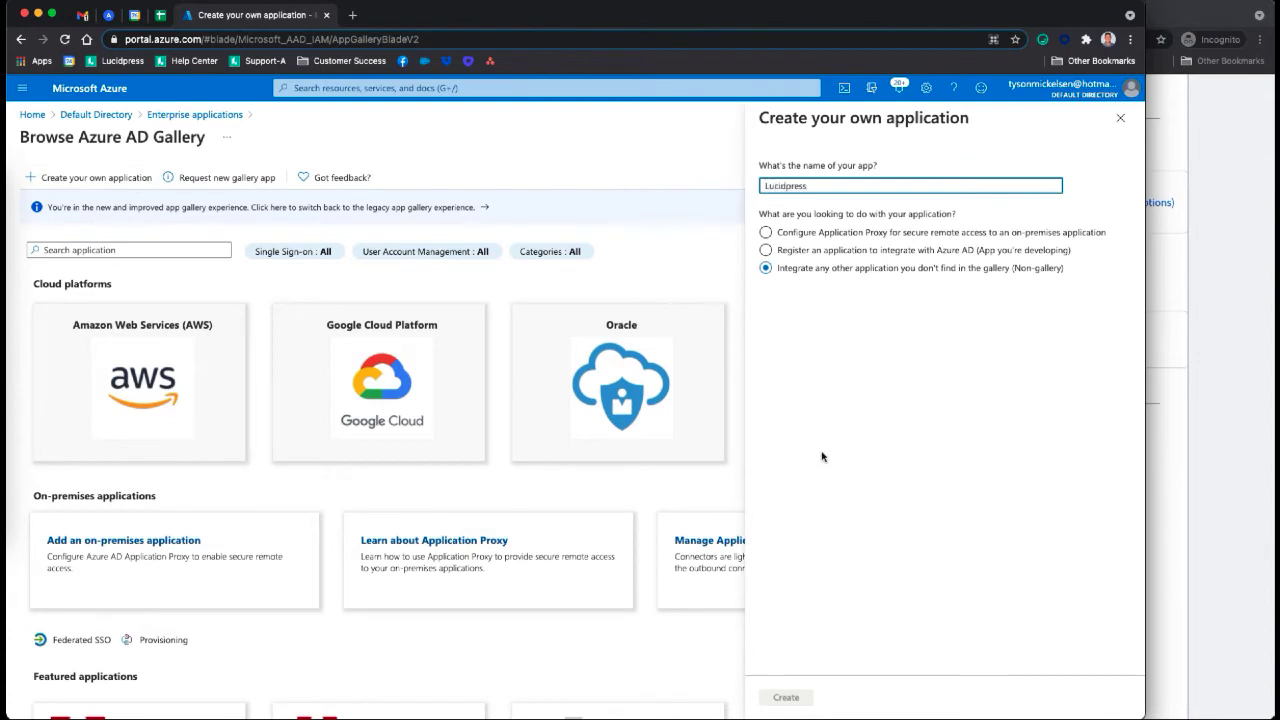
pyautogui.click(786, 697)
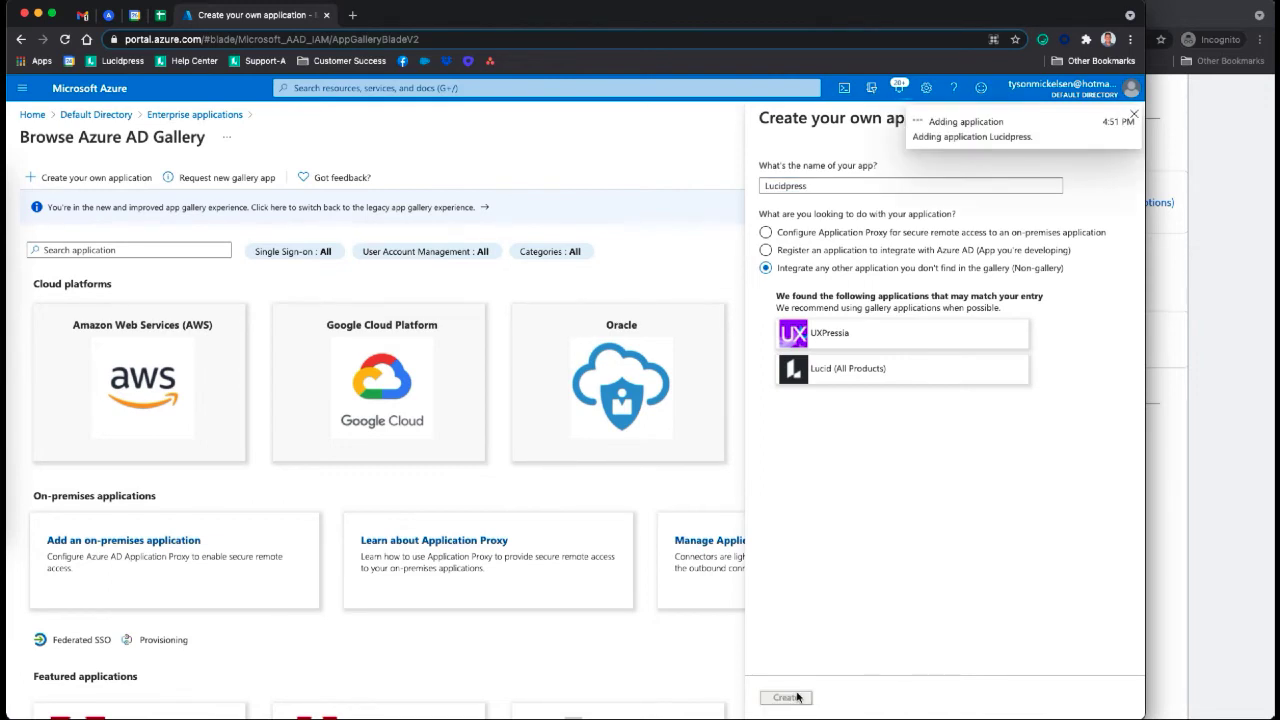
pyautogui.click(786, 697)
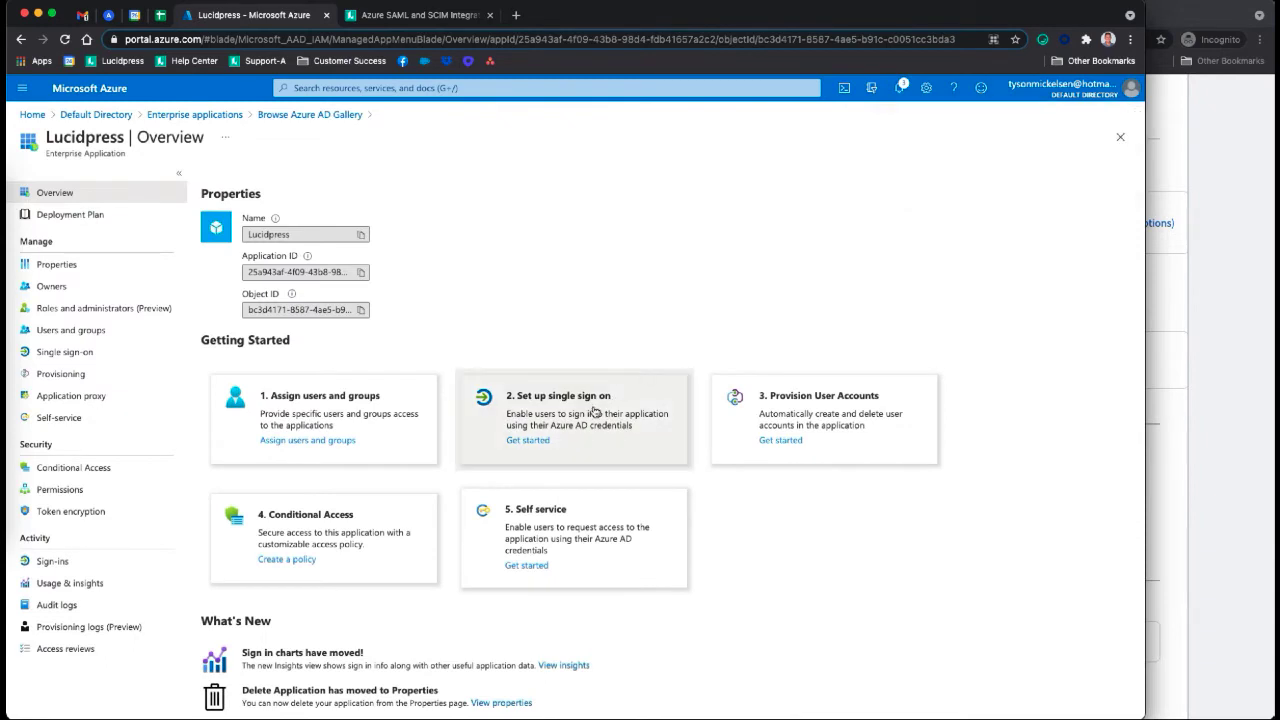
# - Set up single sign-on for Lucidpress using the SAML method and reach Basic SAML Configuration
pyautogui.click(527, 440)
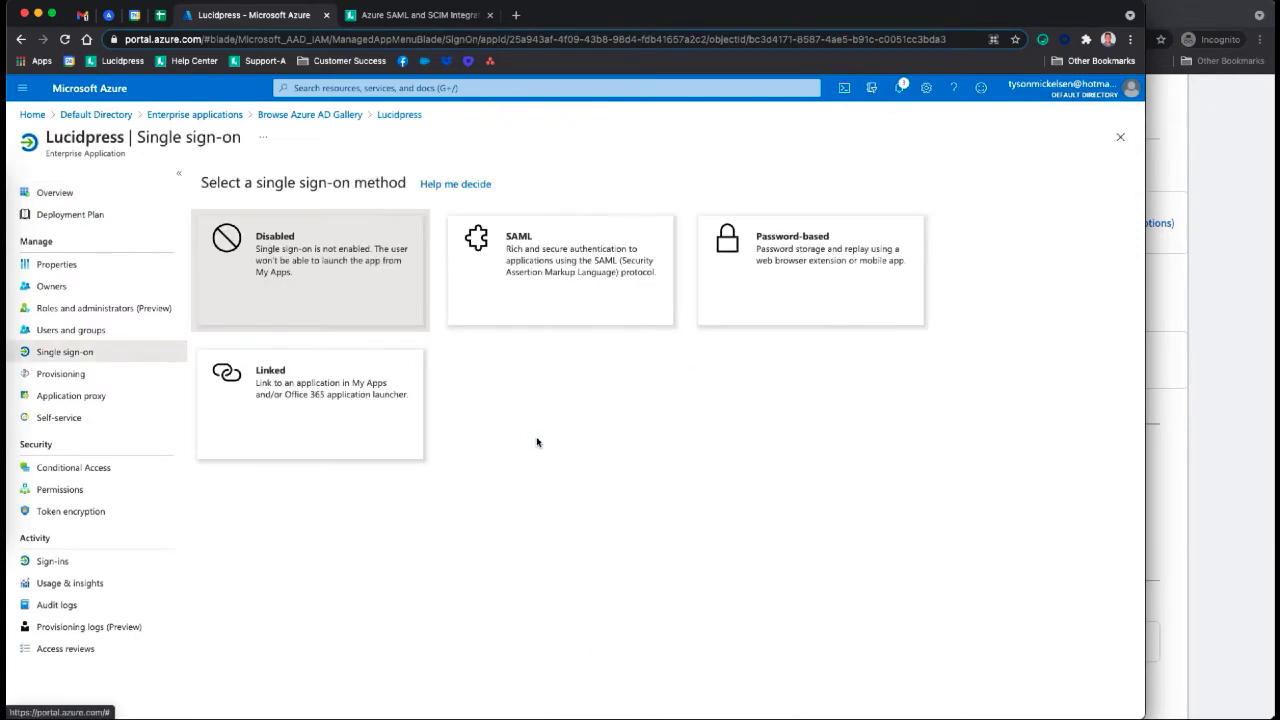
pyautogui.click(560, 270)
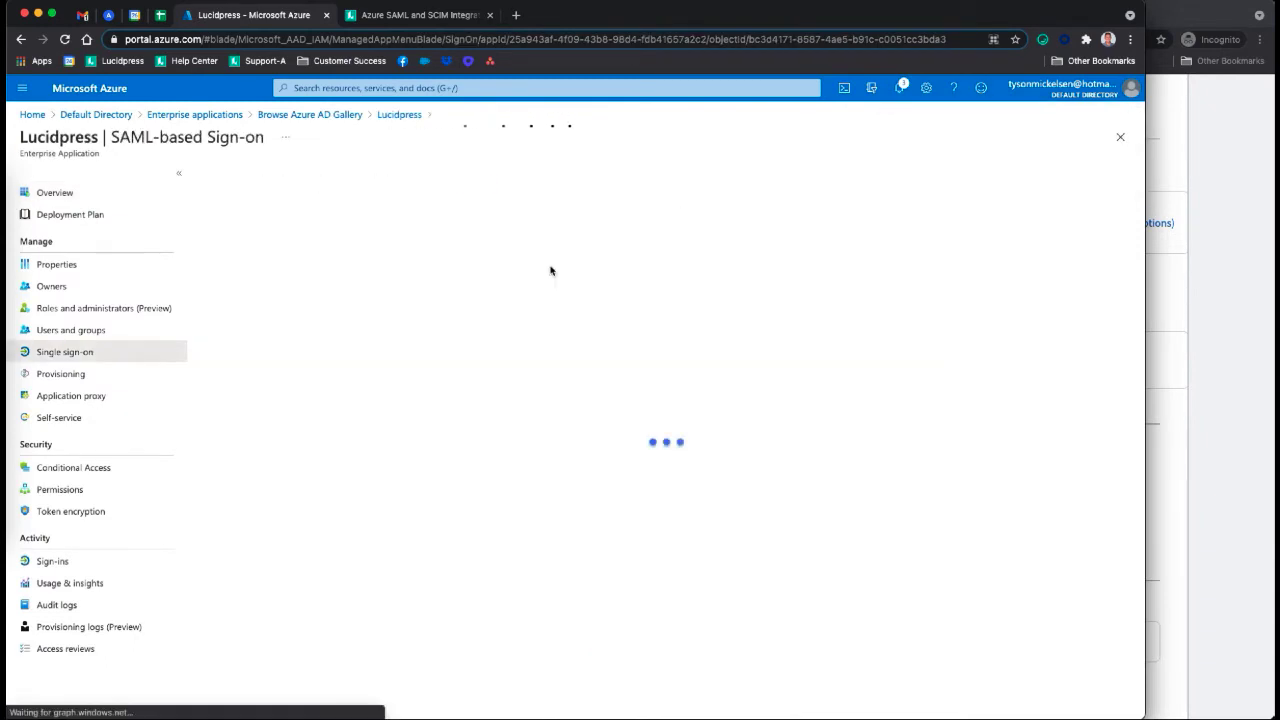
pyautogui.click(64, 351)
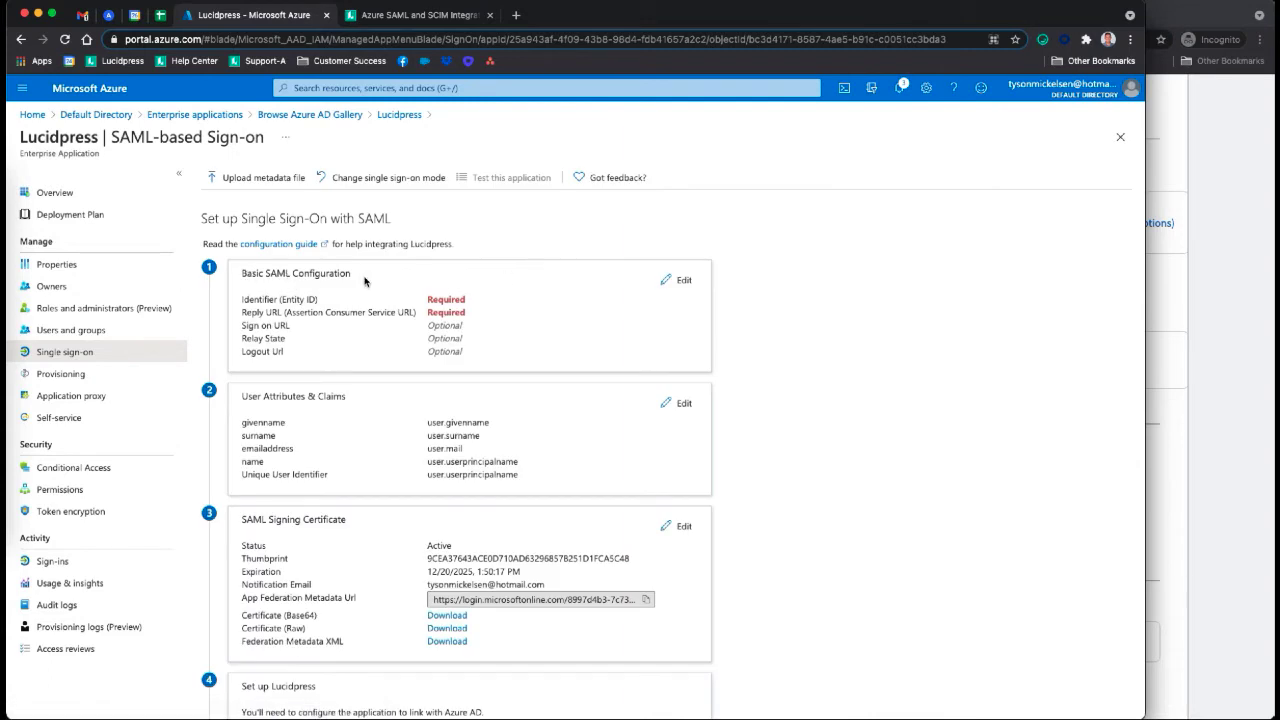
pyautogui.click(683, 280)
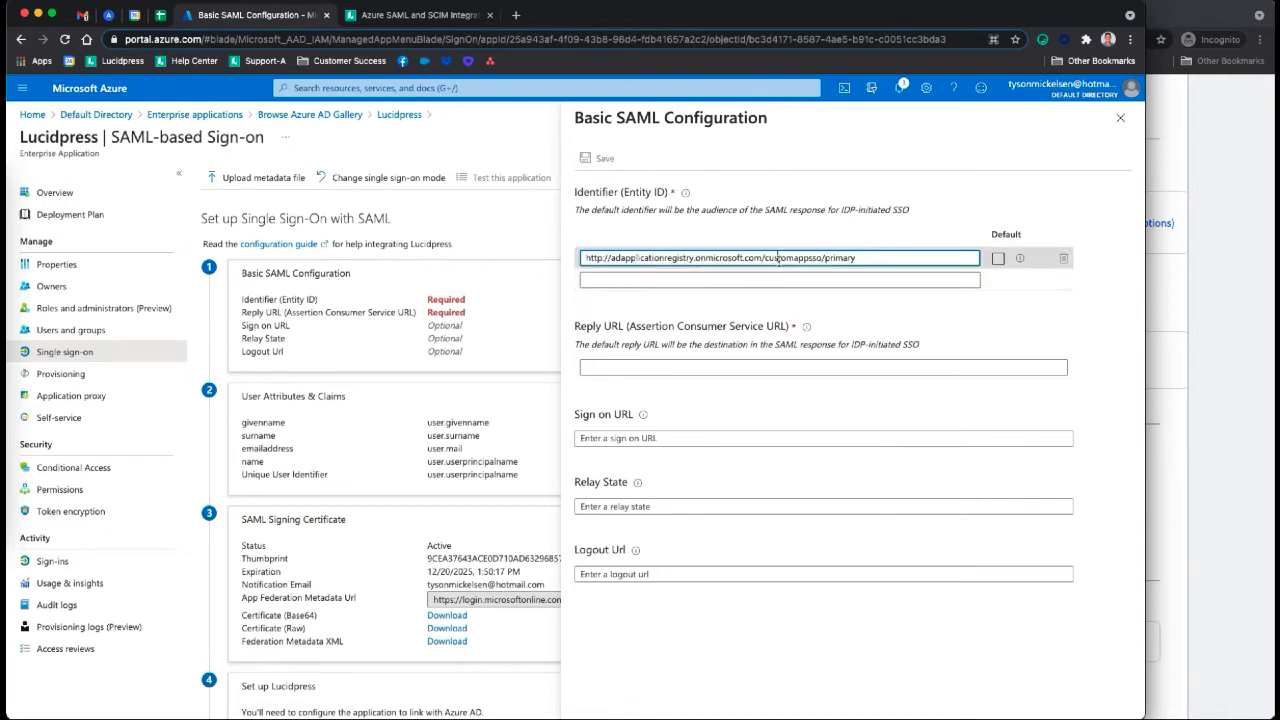
pyautogui.write('lucidpress.')
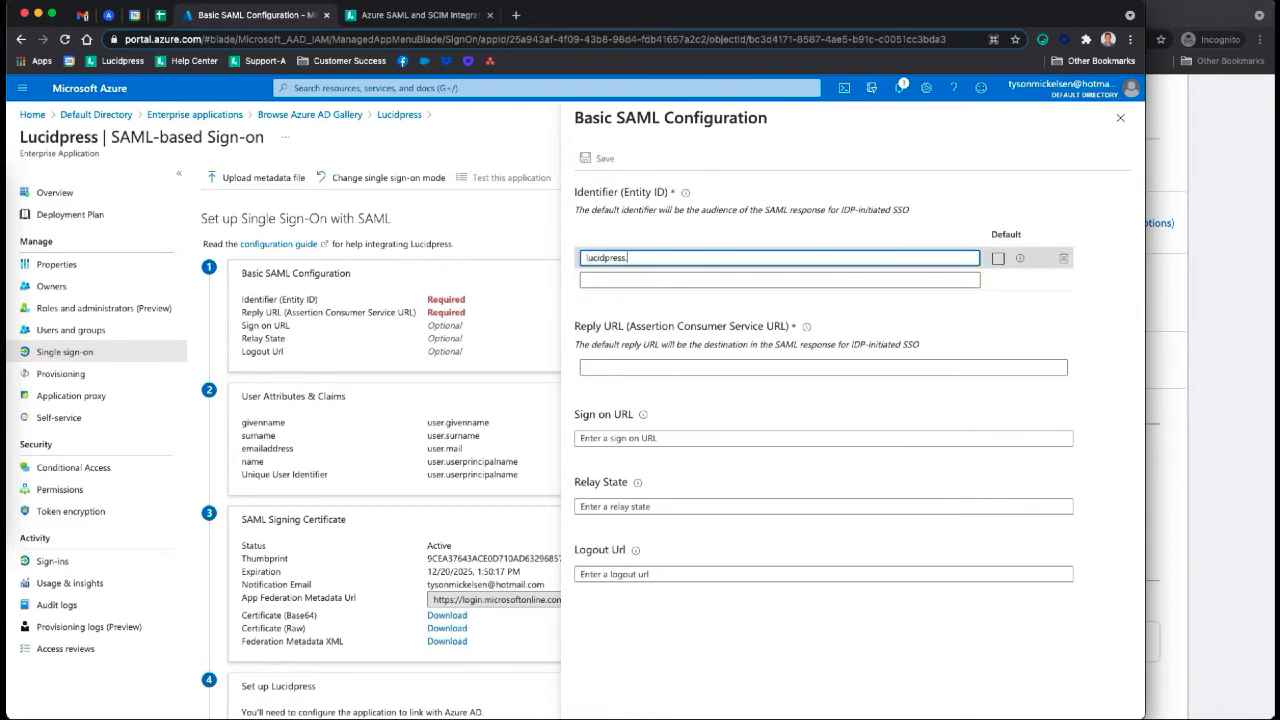
pyautogui.write('com')
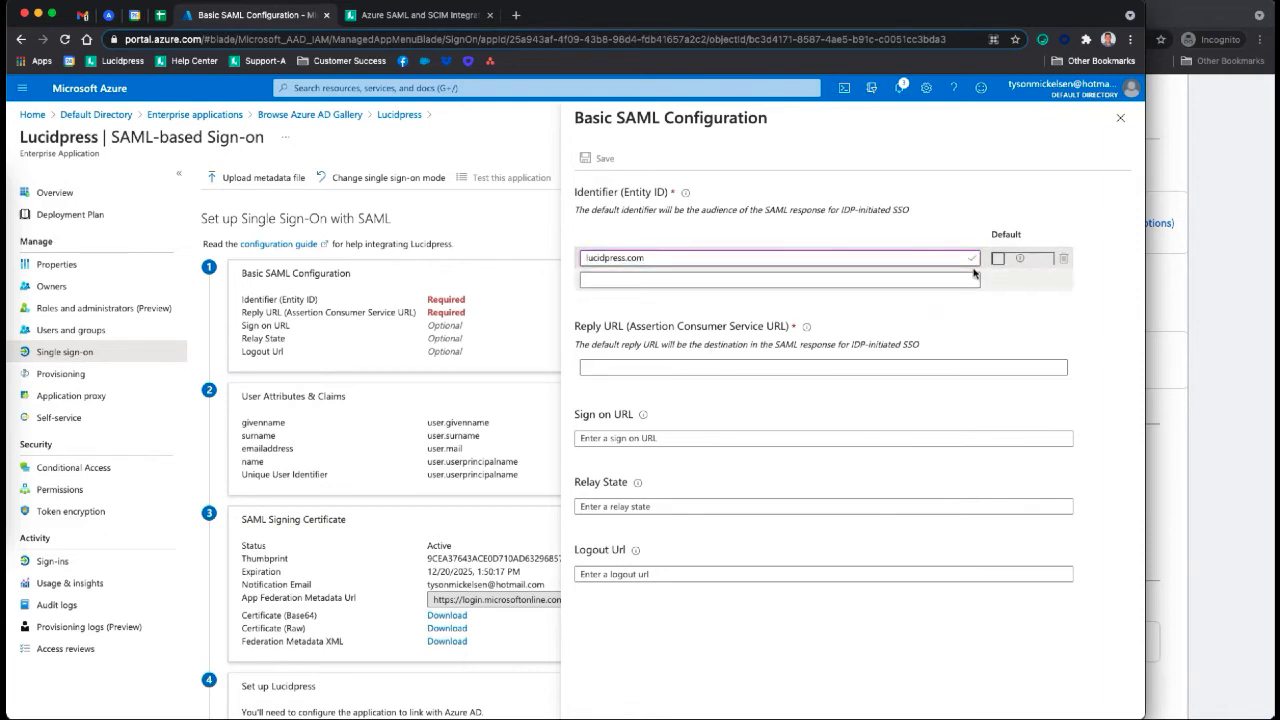
pyautogui.click(822, 367)
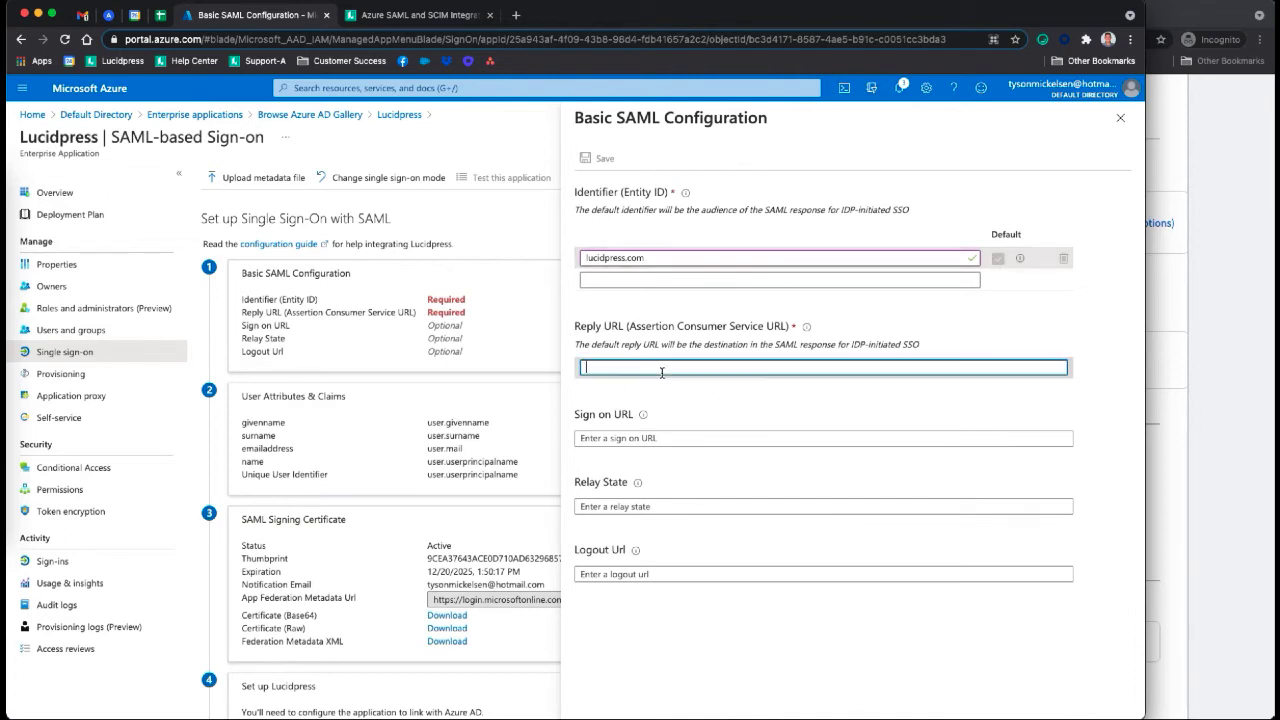
pyautogui.write('https://www.lucidpress.app.com/saml/sso/yourdomain')
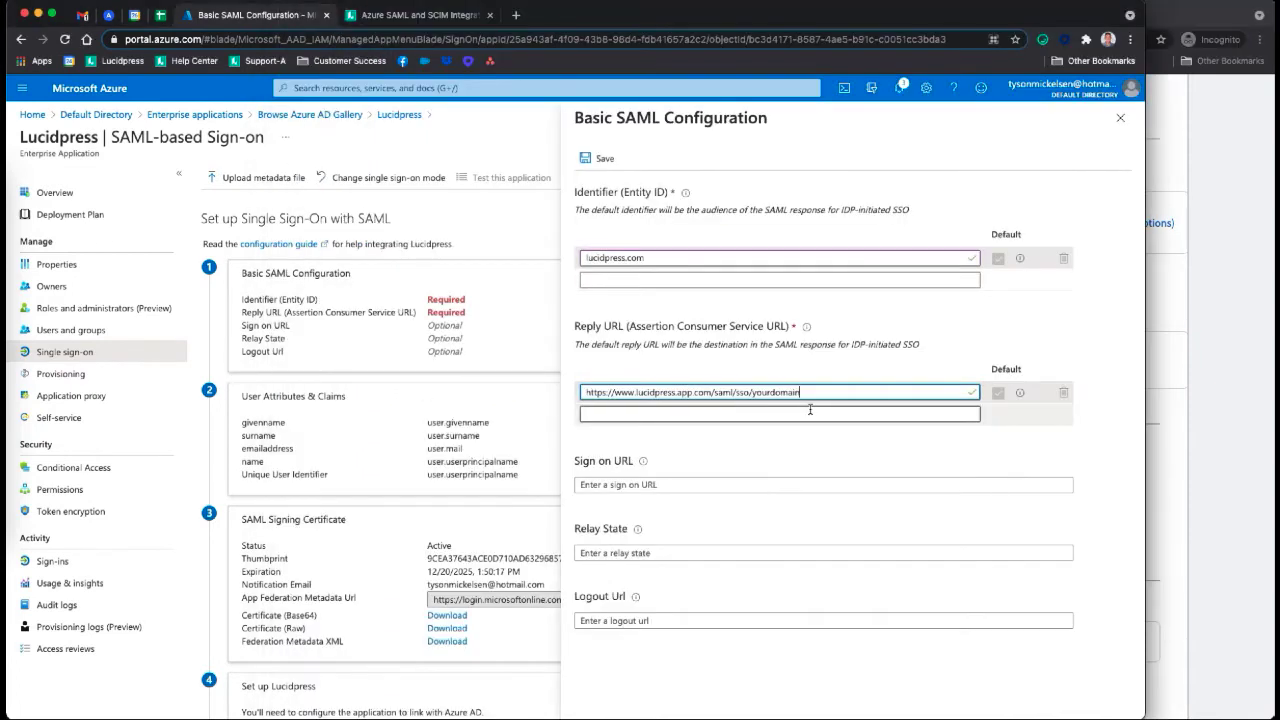
pyautogui.write('https://www.lucidpress.app.com/saml/sso/yourdomain')
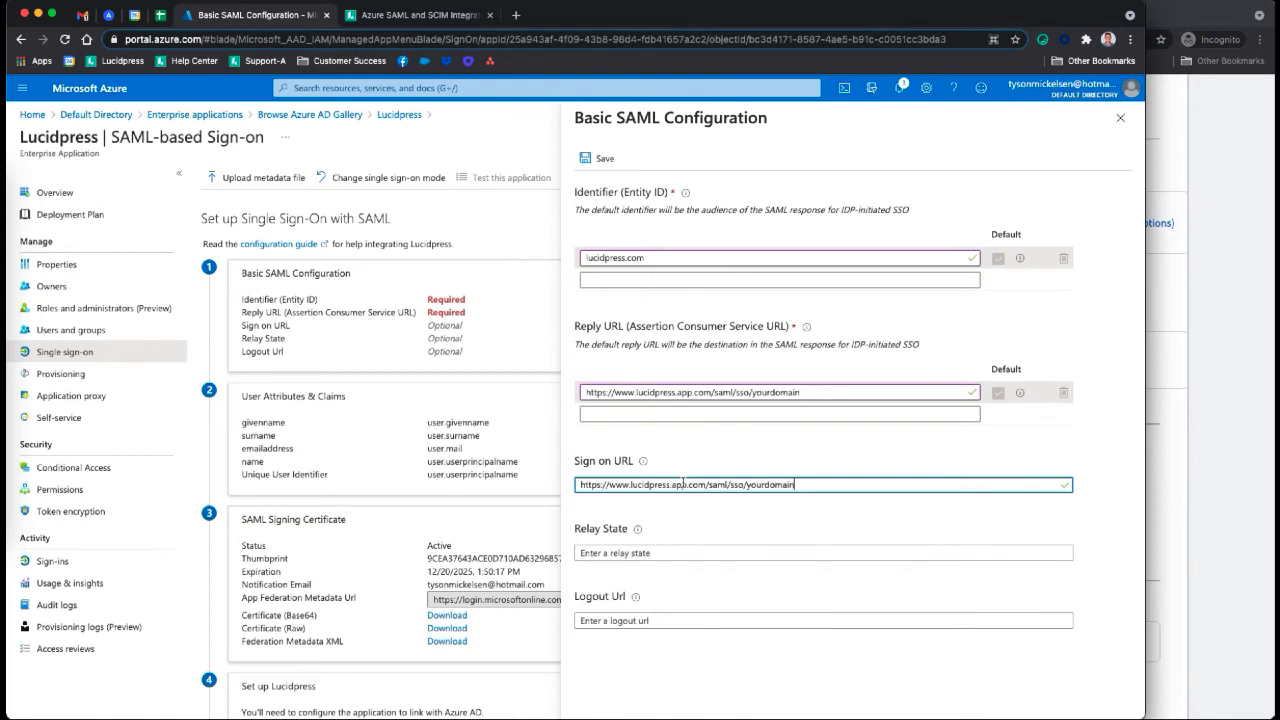
pyautogui.click(604, 159)
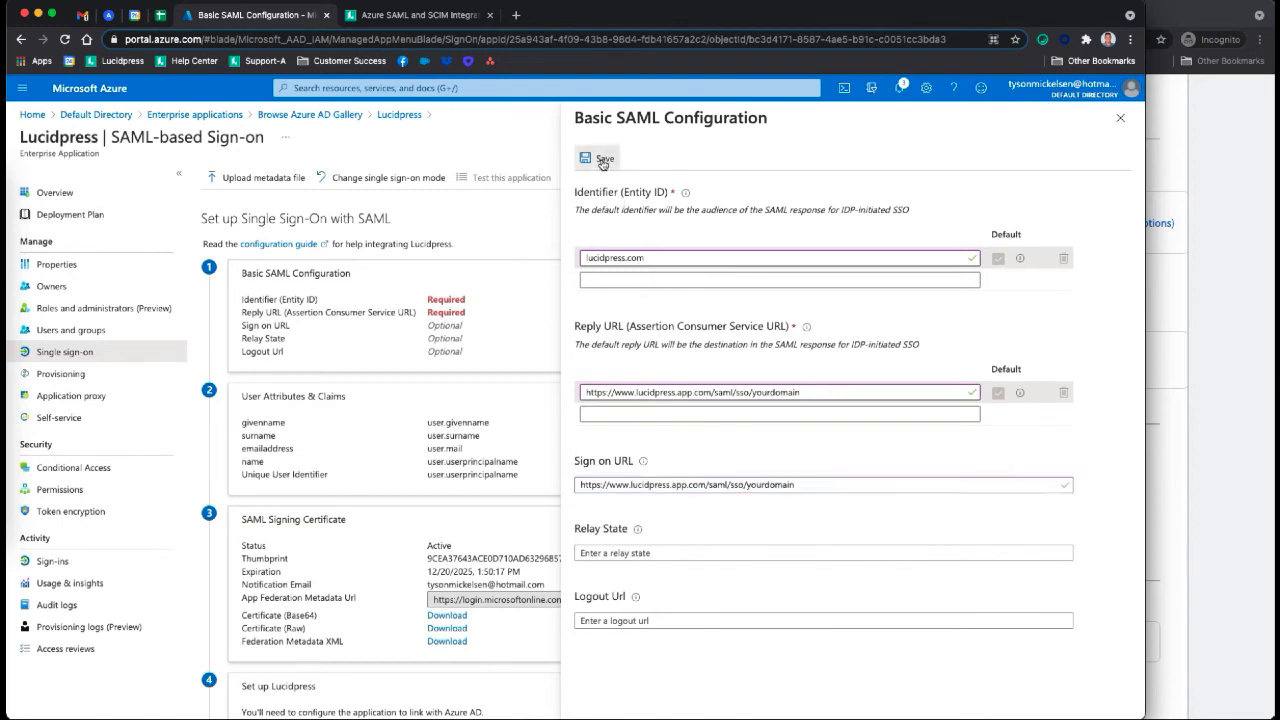
pyautogui.click(603, 158)
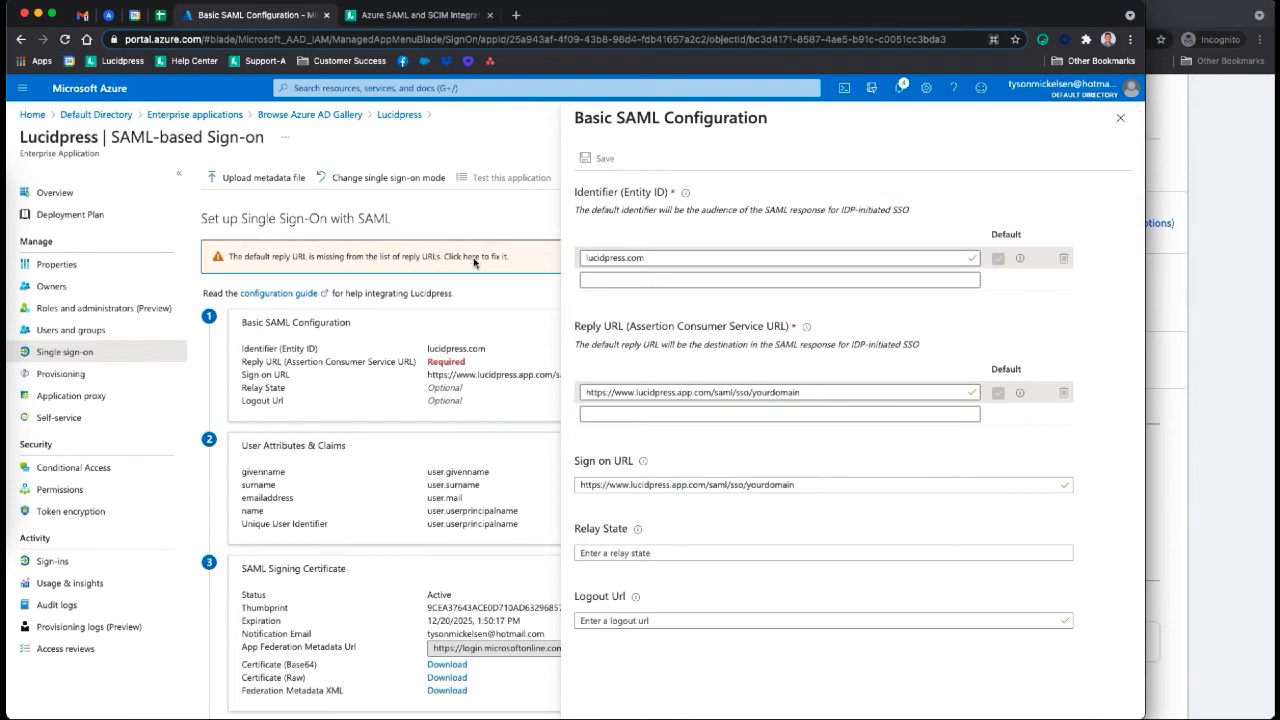
pyautogui.click(604, 158)
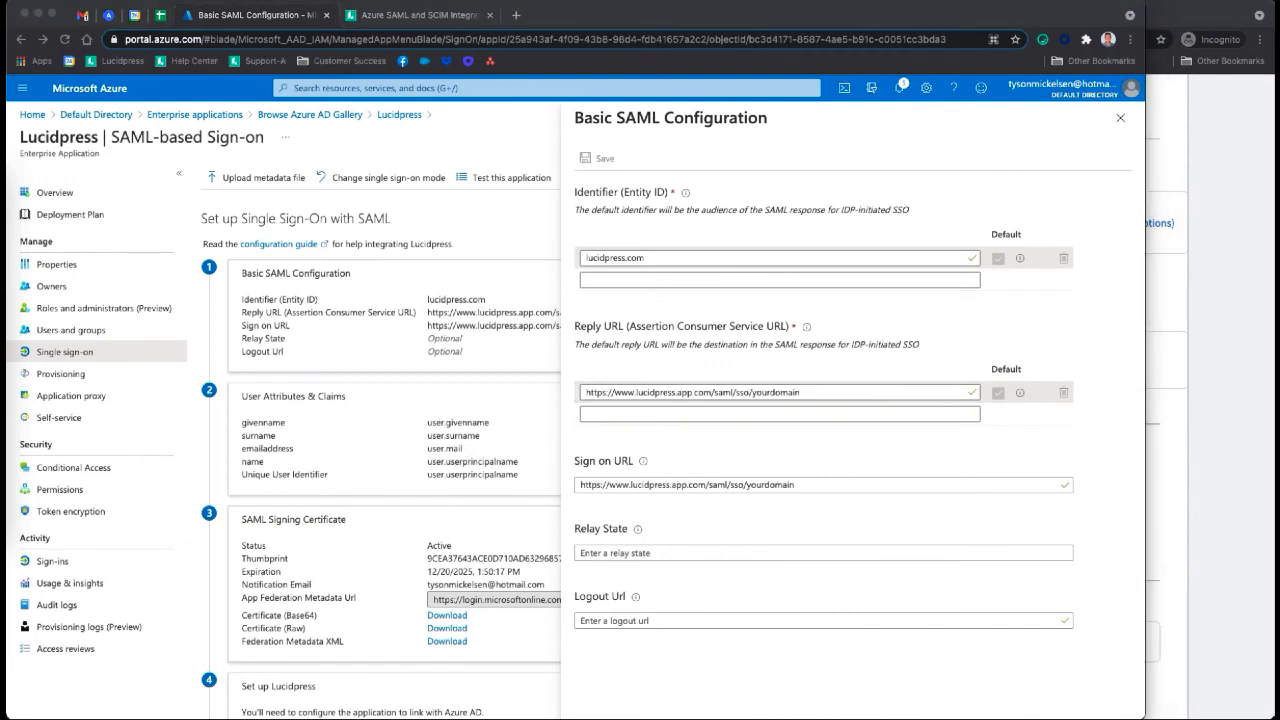
pyautogui.moveTo(632, 416)
pyautogui.write('https://www.lucidpress.com/saml/sso/yourdomain')
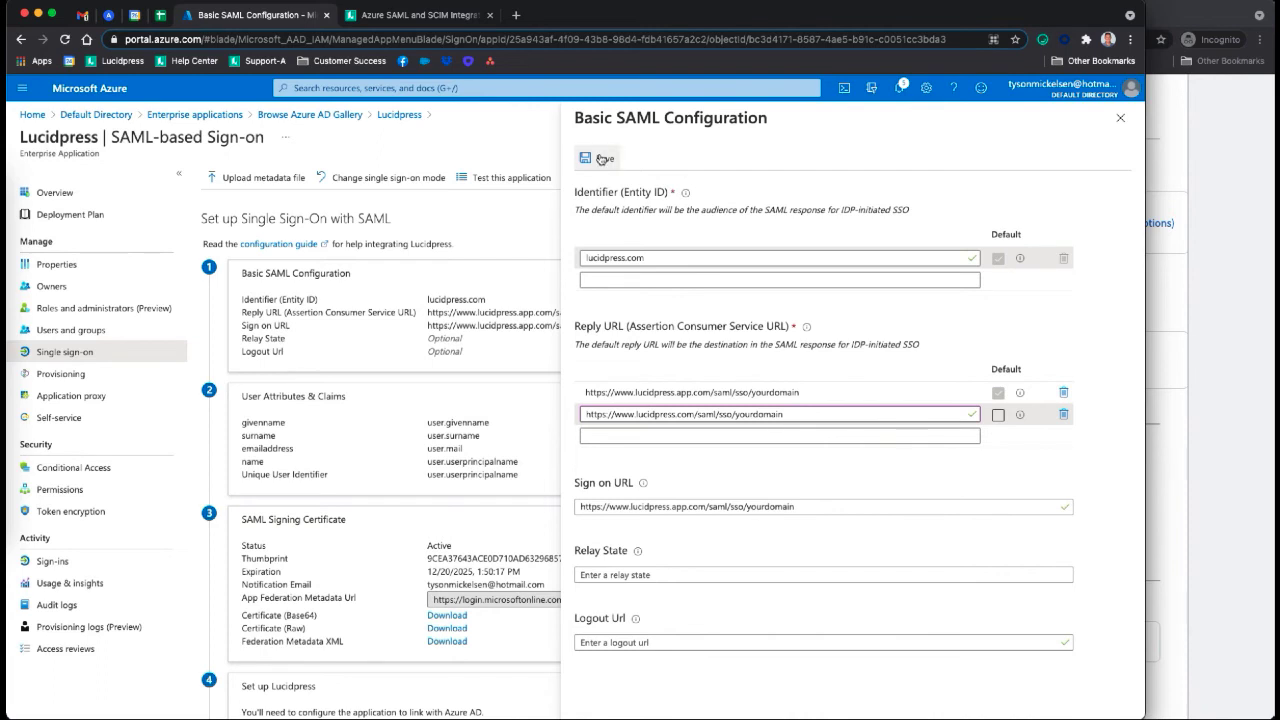
pyautogui.click(596, 158)
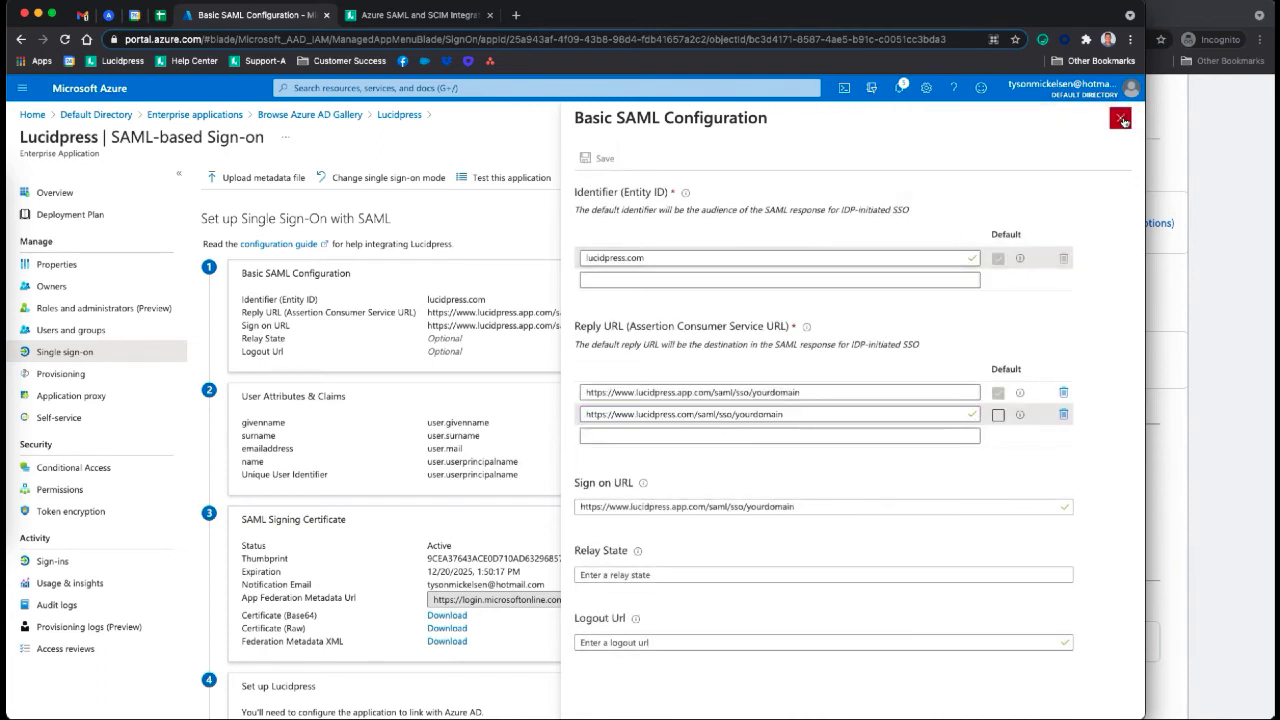
# - Decline testing for now and download the Federation Metadata XML as Lucidpress.xml
pyautogui.click(1120, 120)
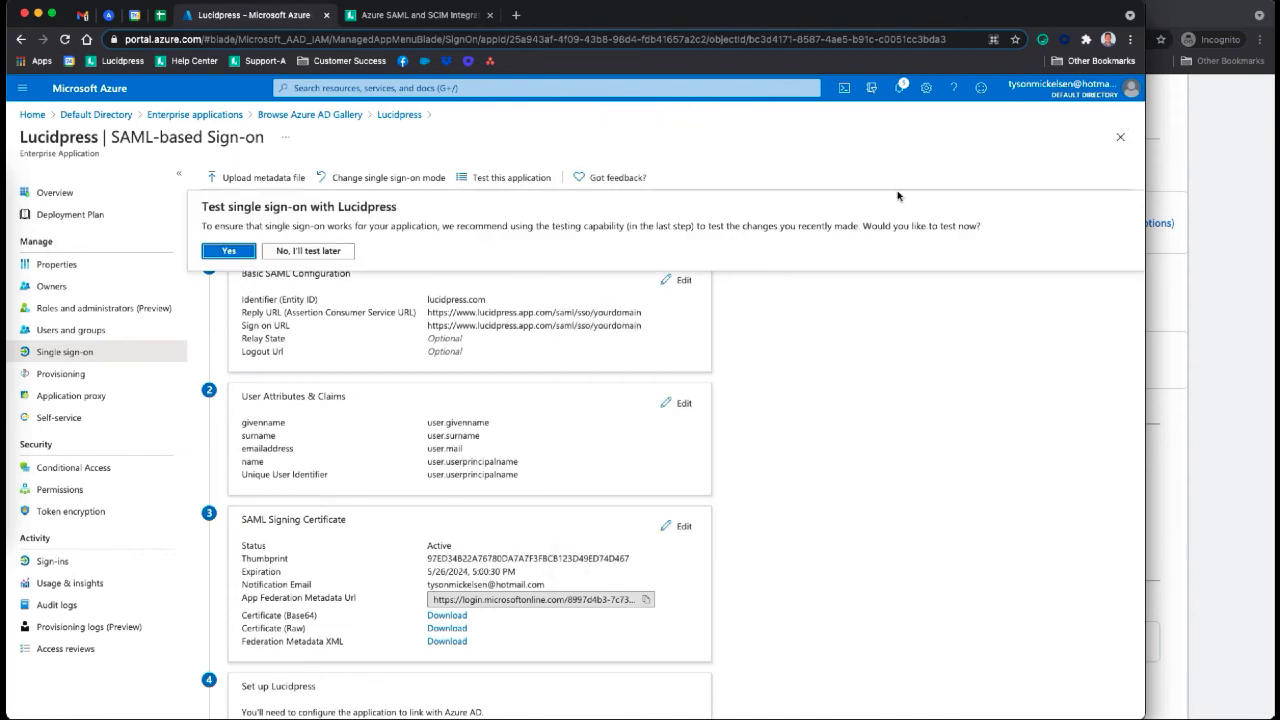
pyautogui.click(307, 251)
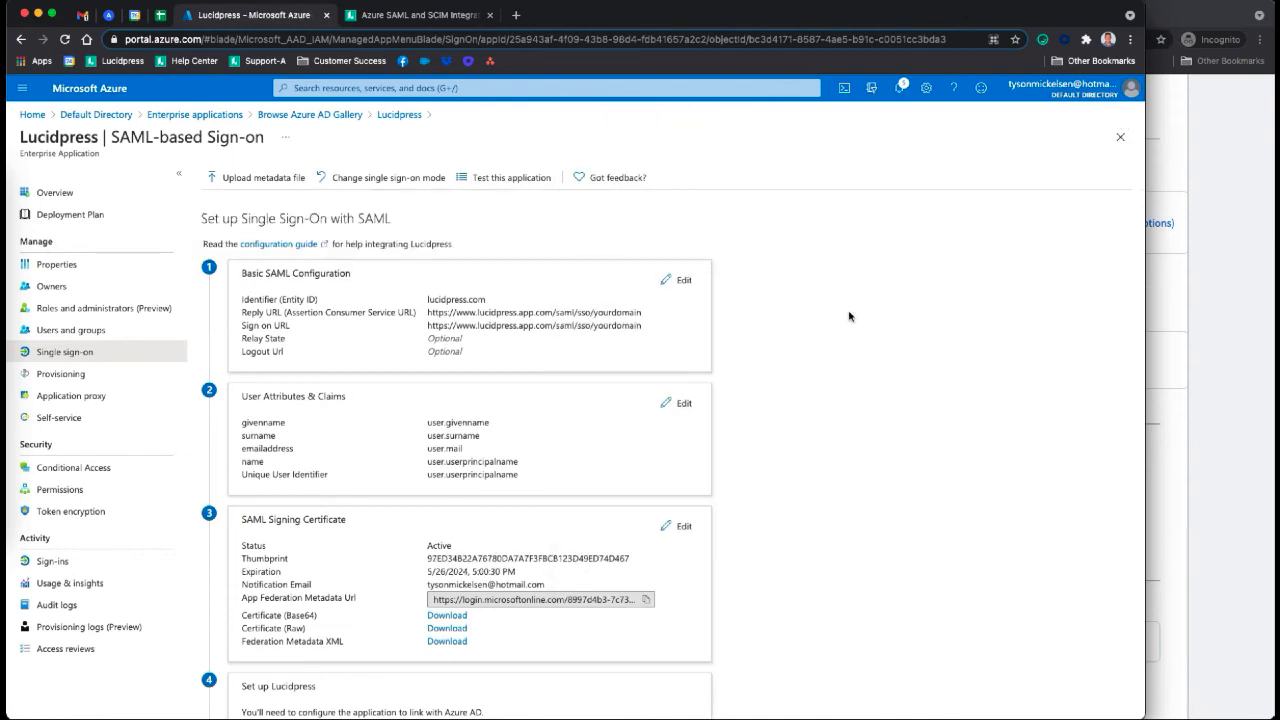
pyautogui.scroll(-3)
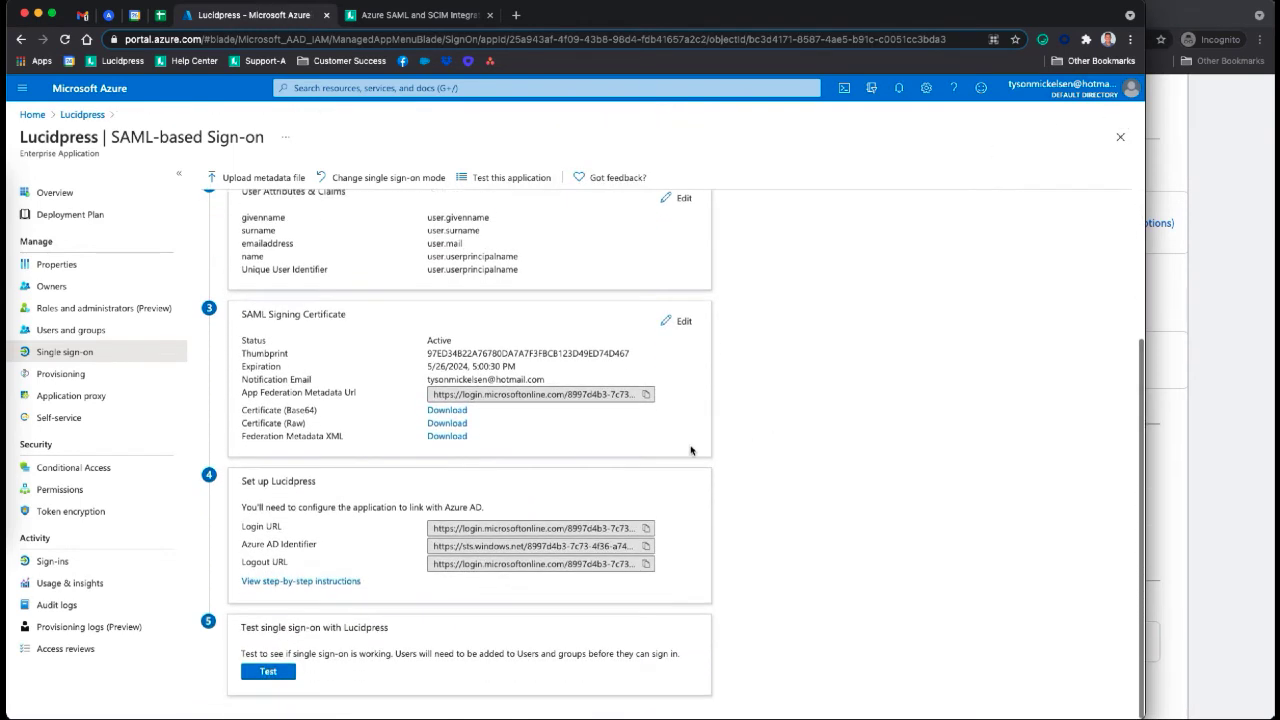
pyautogui.moveTo(396, 440)
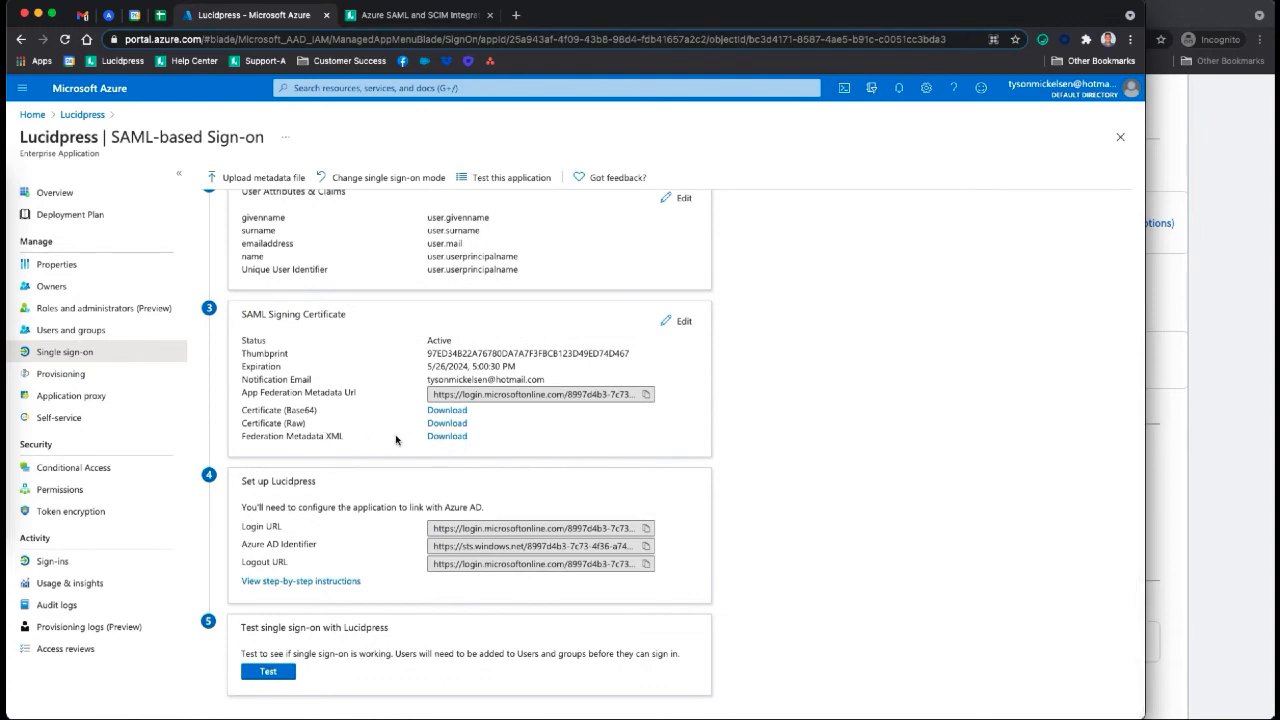
pyautogui.click(446, 436)
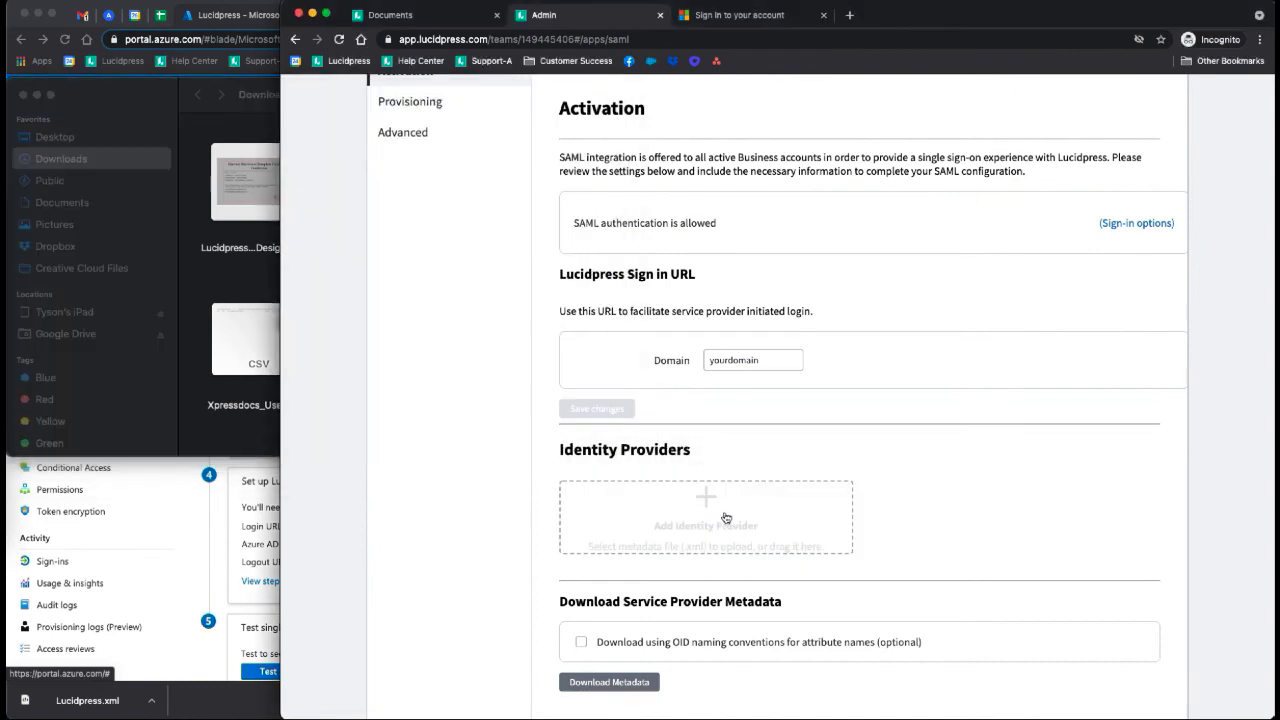
# - Upload Lucidpress.xml in Add Identity Provider, creating a provider expiring 5/26/2024
pyautogui.scroll(-3)
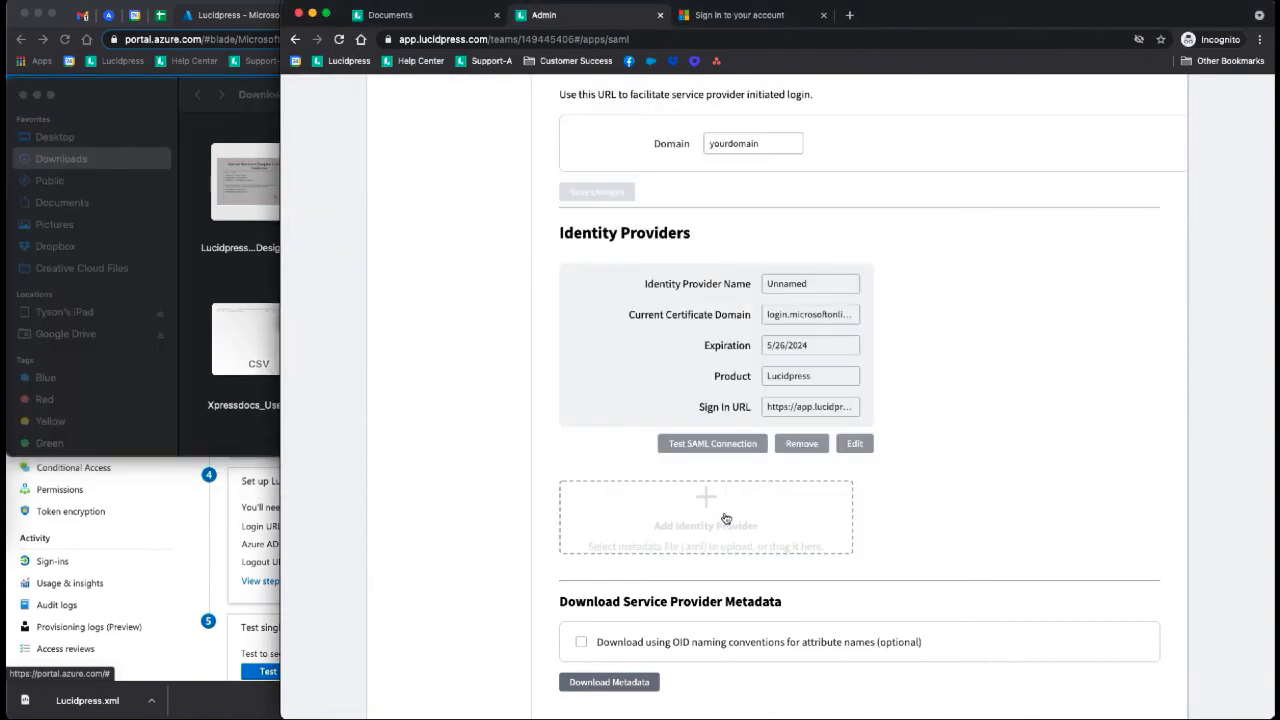
pyautogui.moveTo(232, 493)
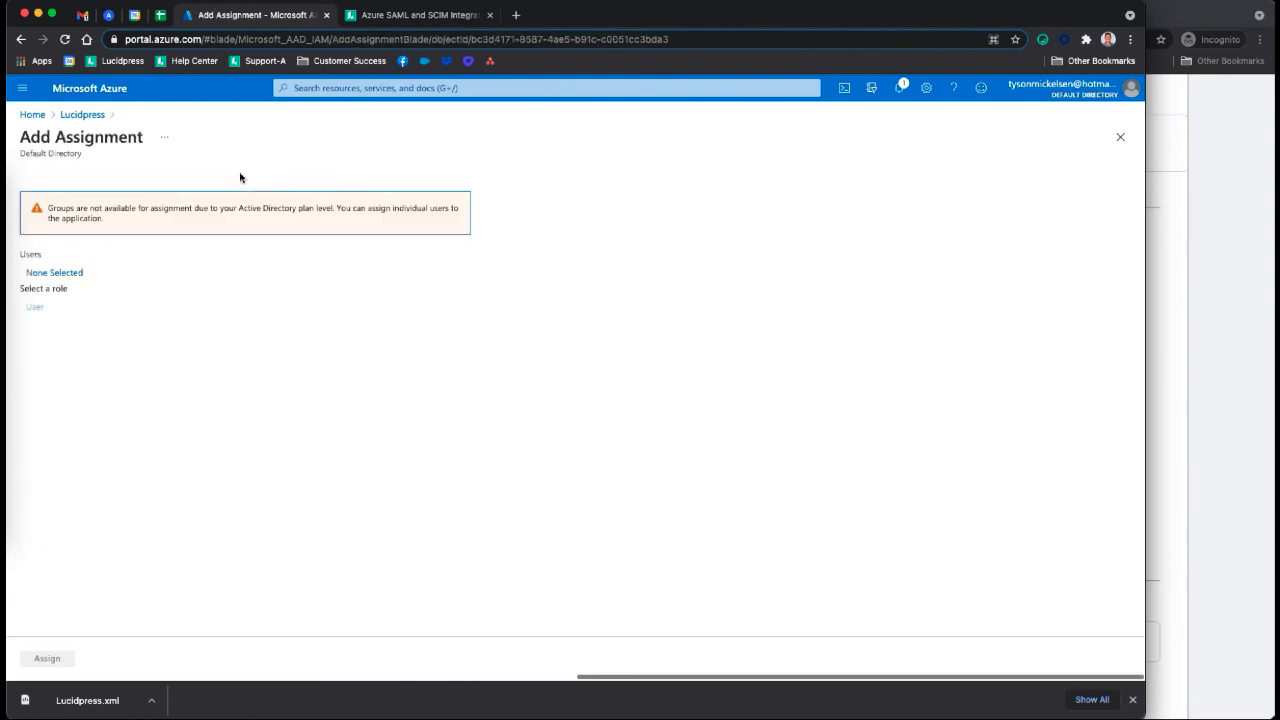
# - Choose the directory user to receive the Lucidpress assignment from the Users list
pyautogui.click(54, 272)
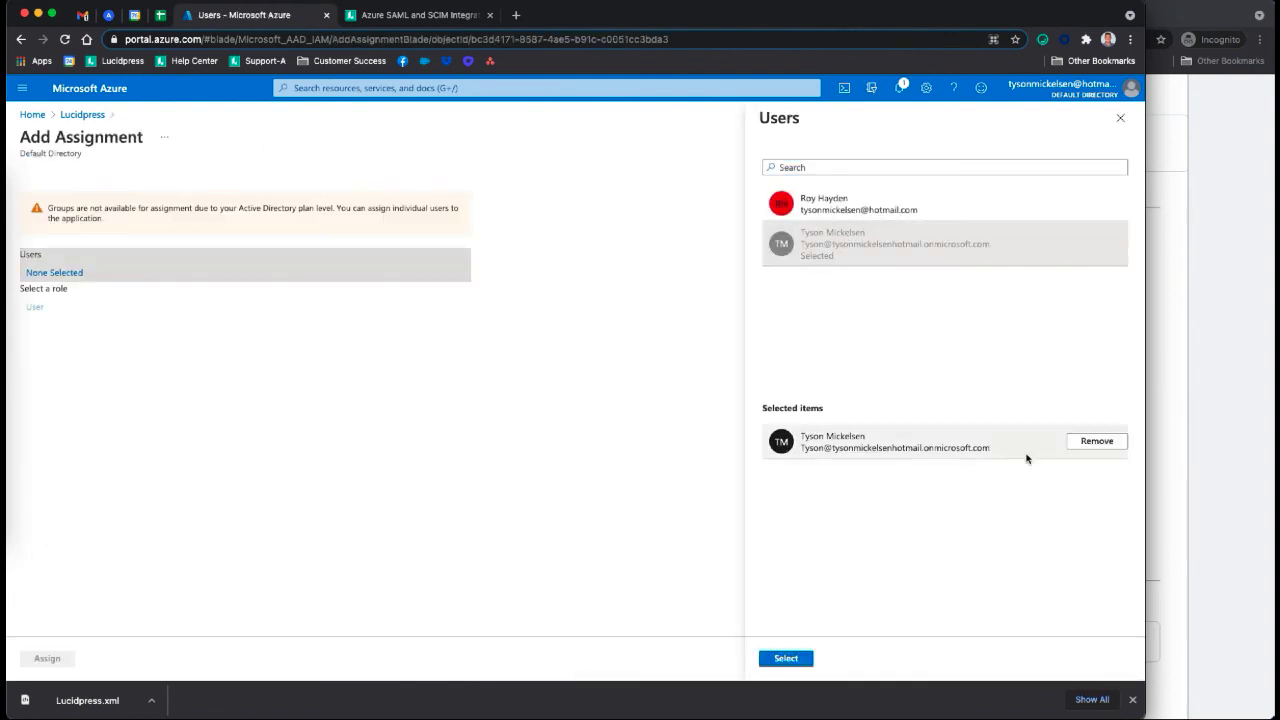